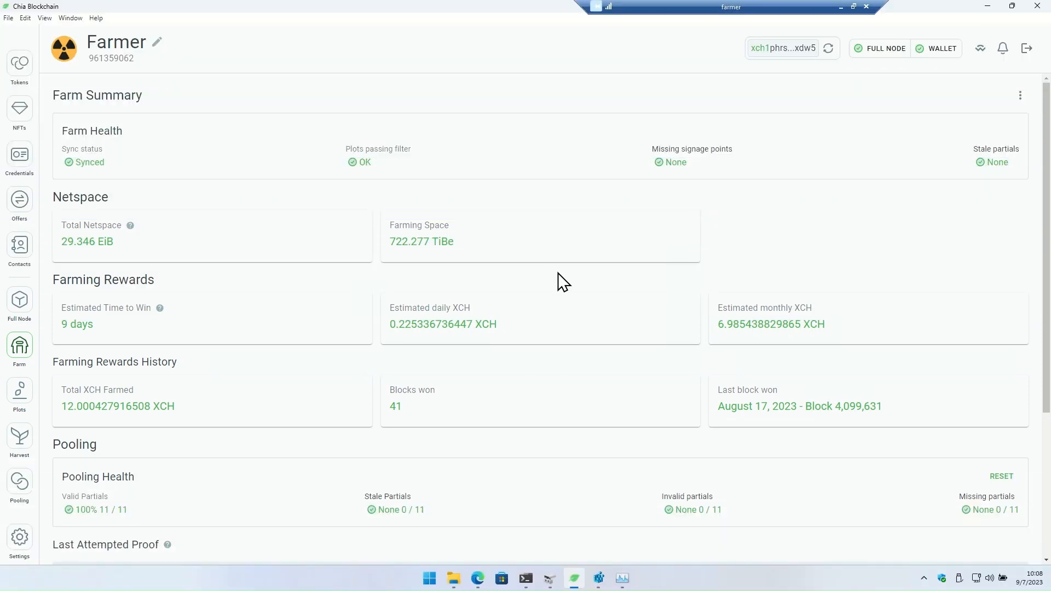
Show the harvester summary's 7,294 plot count and the C5/C6 compression breakdown under Plot details
{"action": "left_click", "coordinate": [18, 437]}
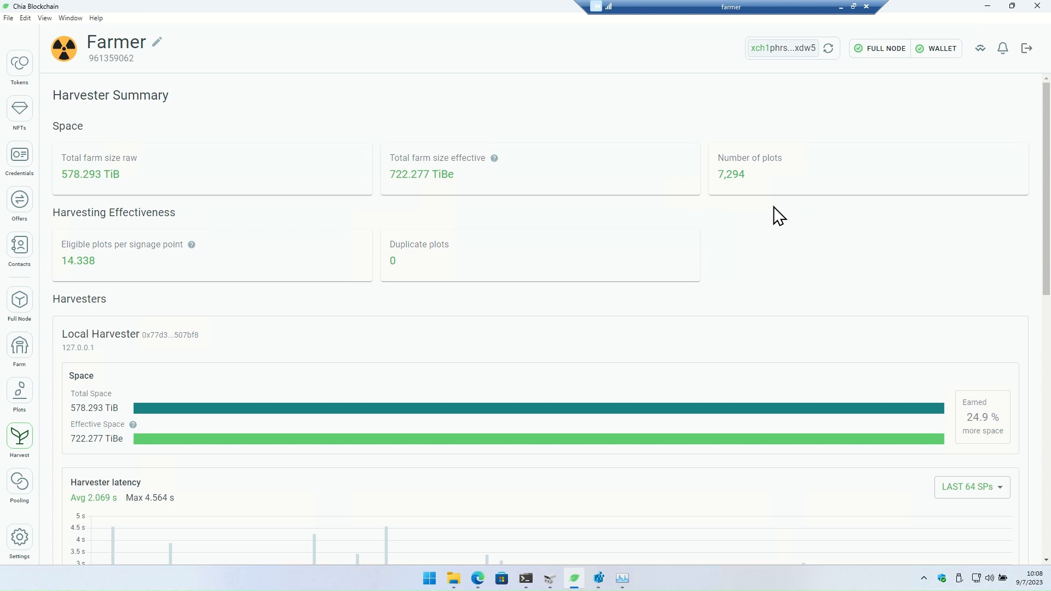
{"action": "double_click", "coordinate": [730, 174]}
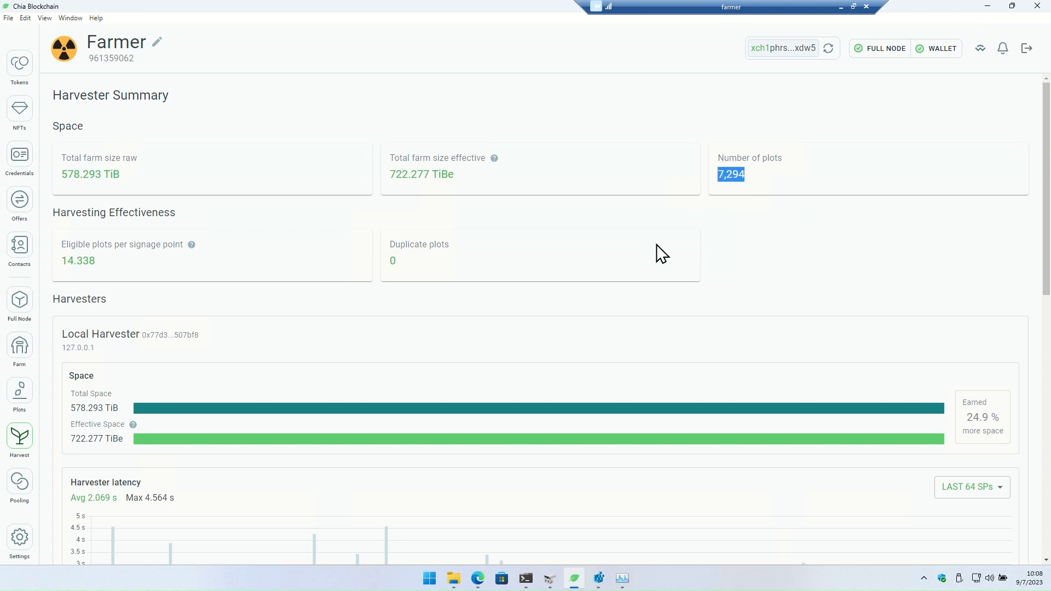
{"action": "scroll", "scroll_direction": "down", "scroll_amount": 3}
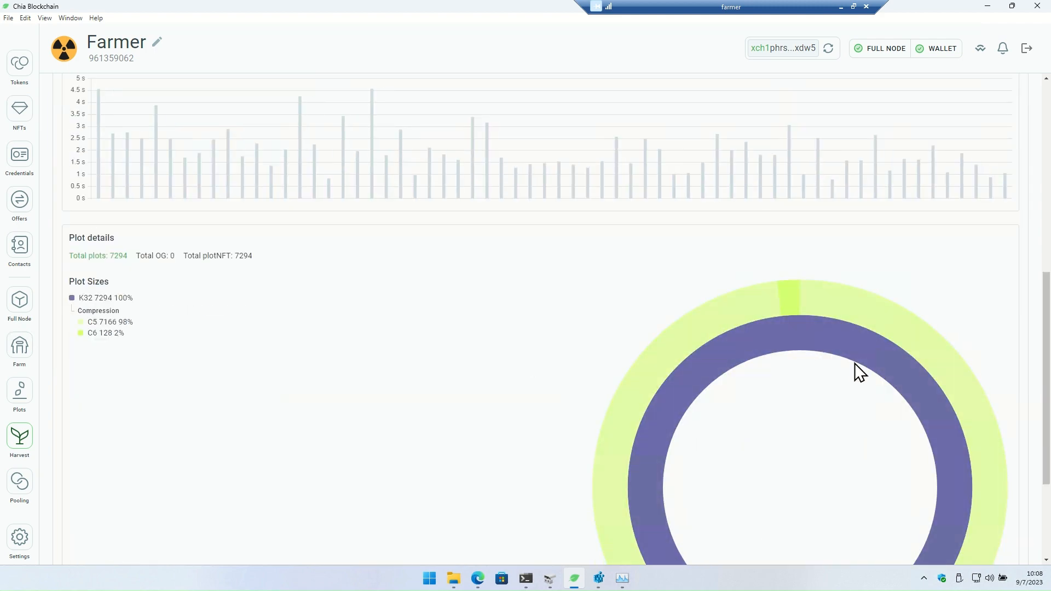
{"action": "scroll", "scroll_direction": "down", "scroll_amount": 3}
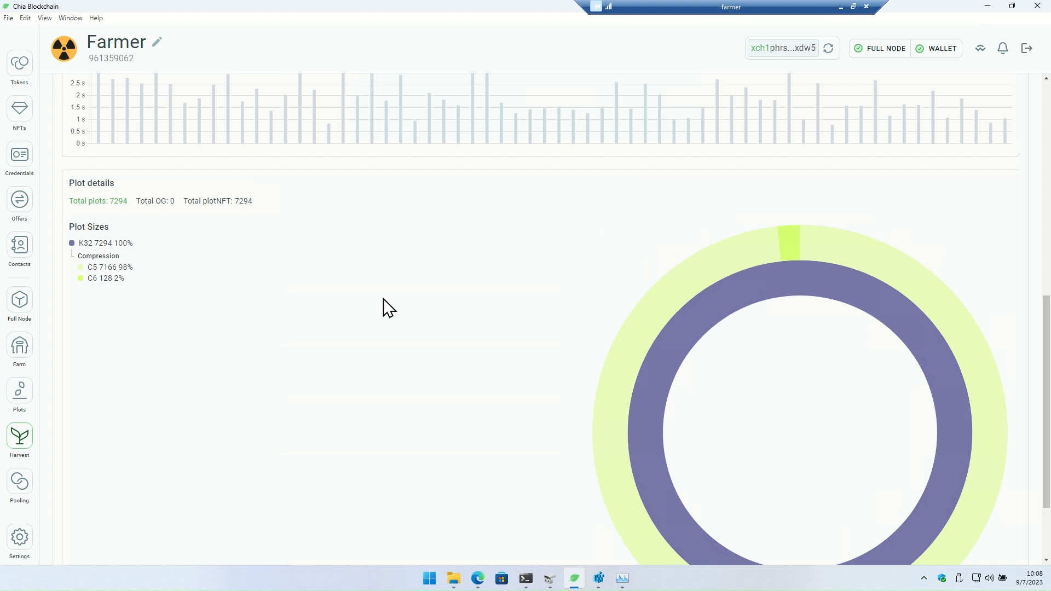
{"action": "mouse_move", "coordinate": [768, 260]}
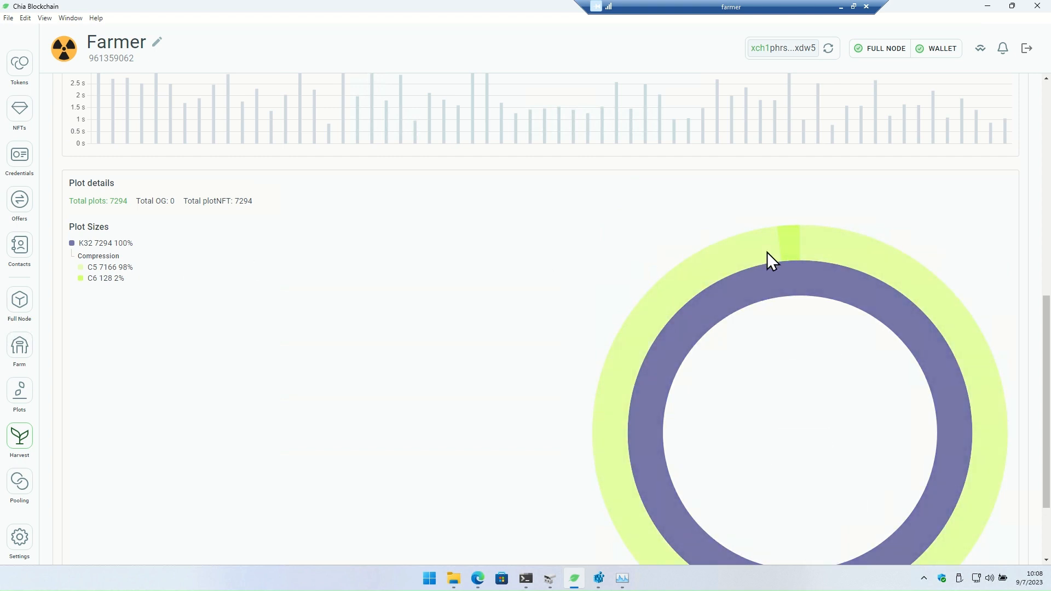
{"action": "mouse_move", "coordinate": [366, 297]}
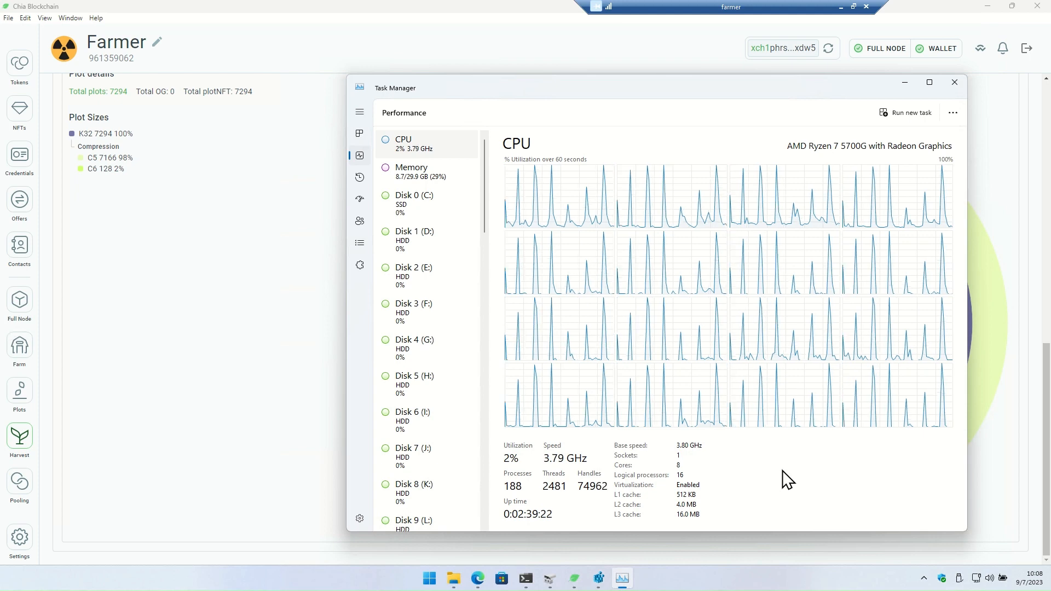
{"action": "mouse_move", "coordinate": [855, 154]}
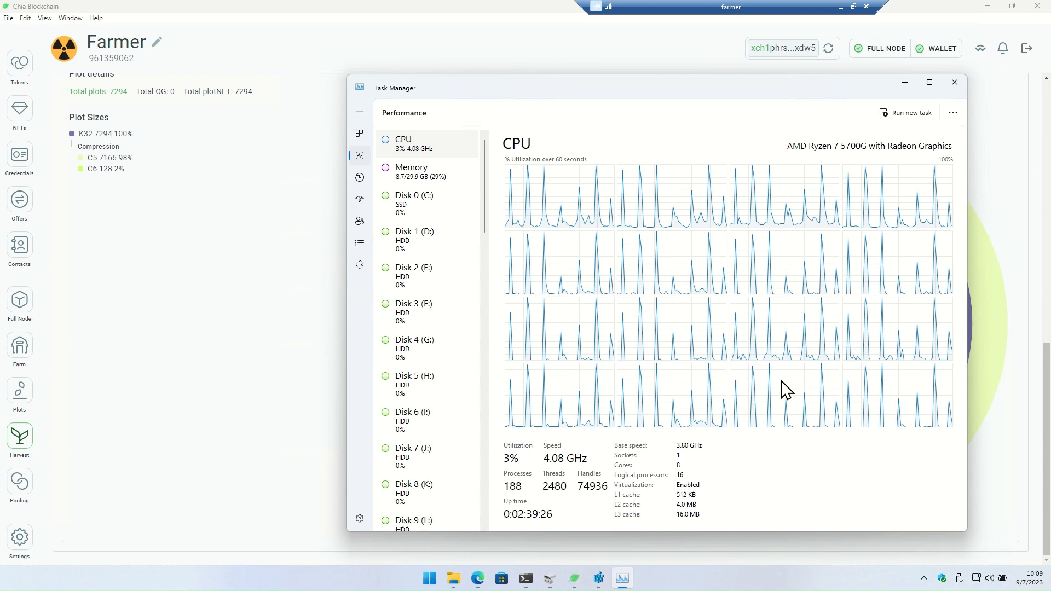
{"action": "mouse_move", "coordinate": [731, 199]}
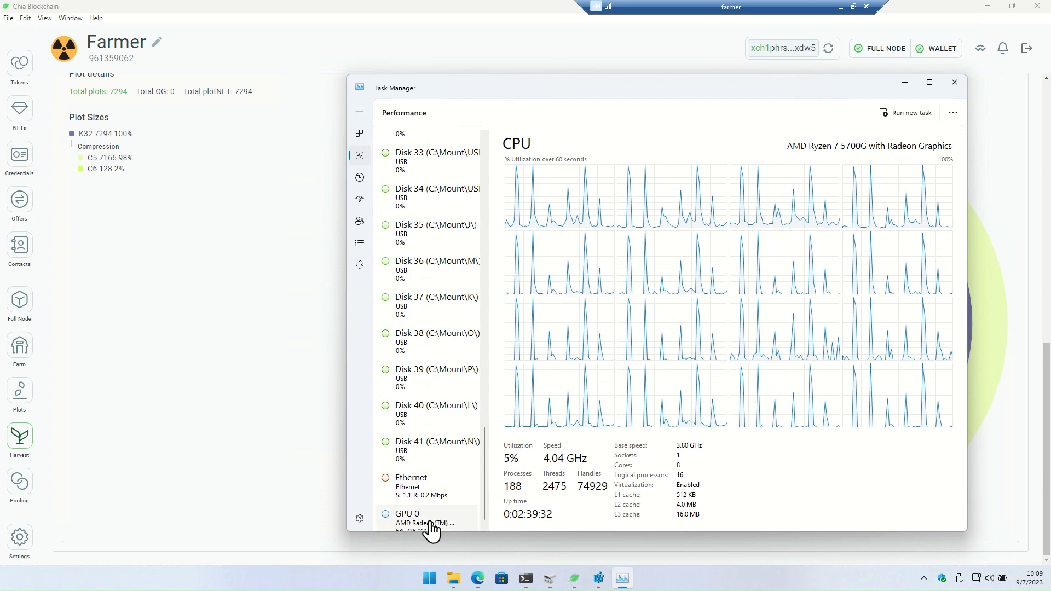
Switch the Performance view to GPU 0 for the AMD Radeon graphics
{"action": "left_click", "coordinate": [425, 518]}
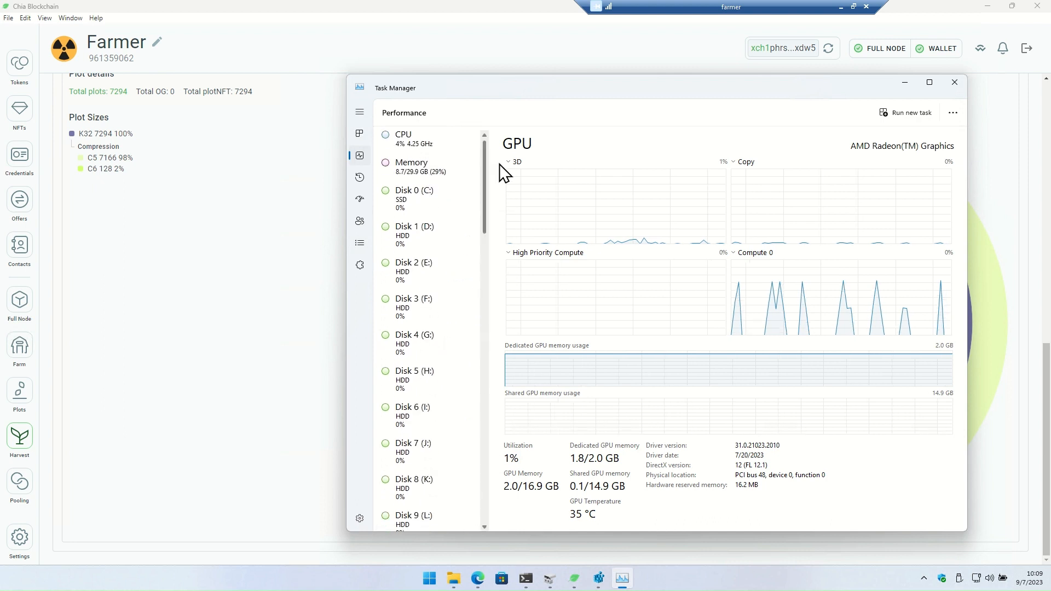
{"action": "left_click", "coordinate": [404, 139]}
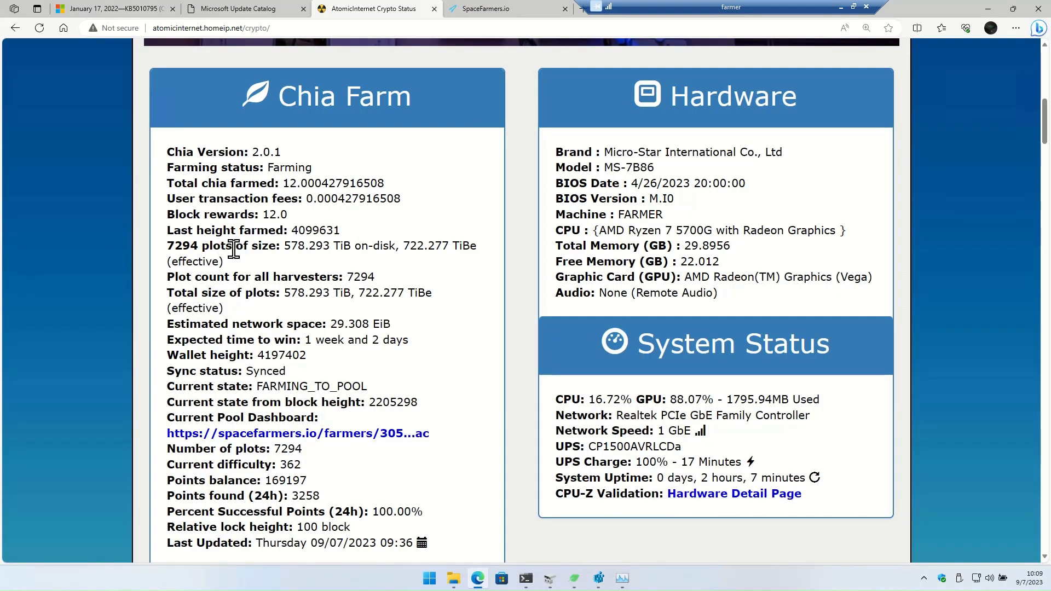
{"action": "left_click_drag", "start_coordinate": [167, 246], "coordinate": [332, 246]}
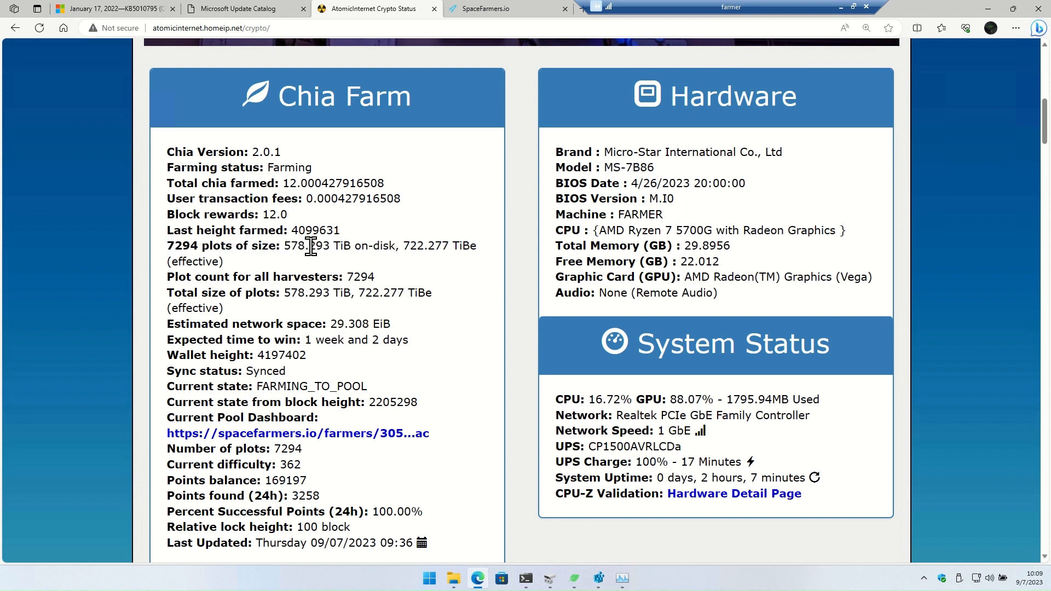
{"action": "double_click", "coordinate": [308, 245]}
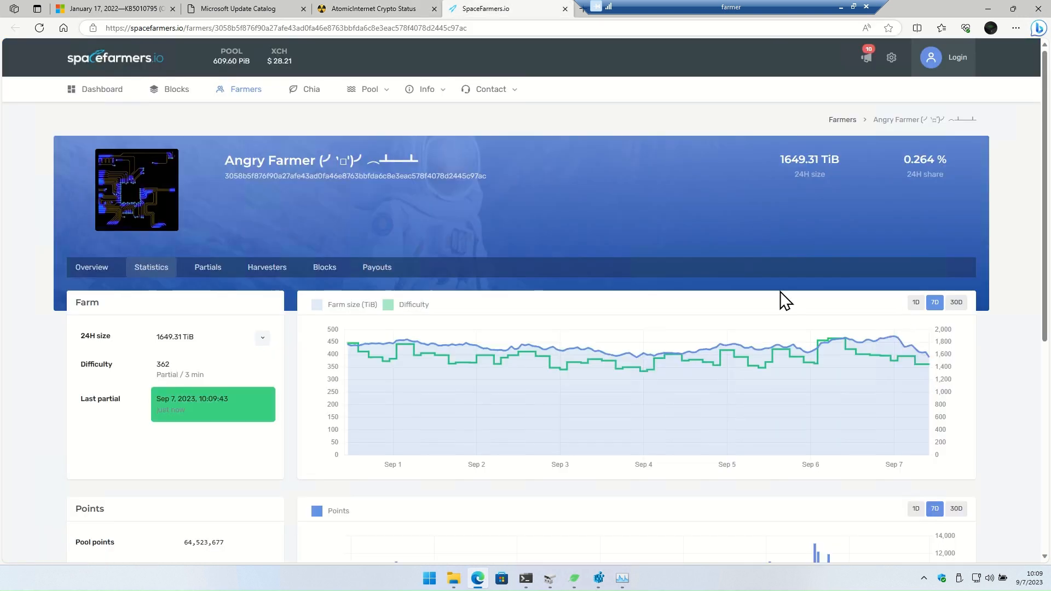
{"action": "mouse_move", "coordinate": [924, 365]}
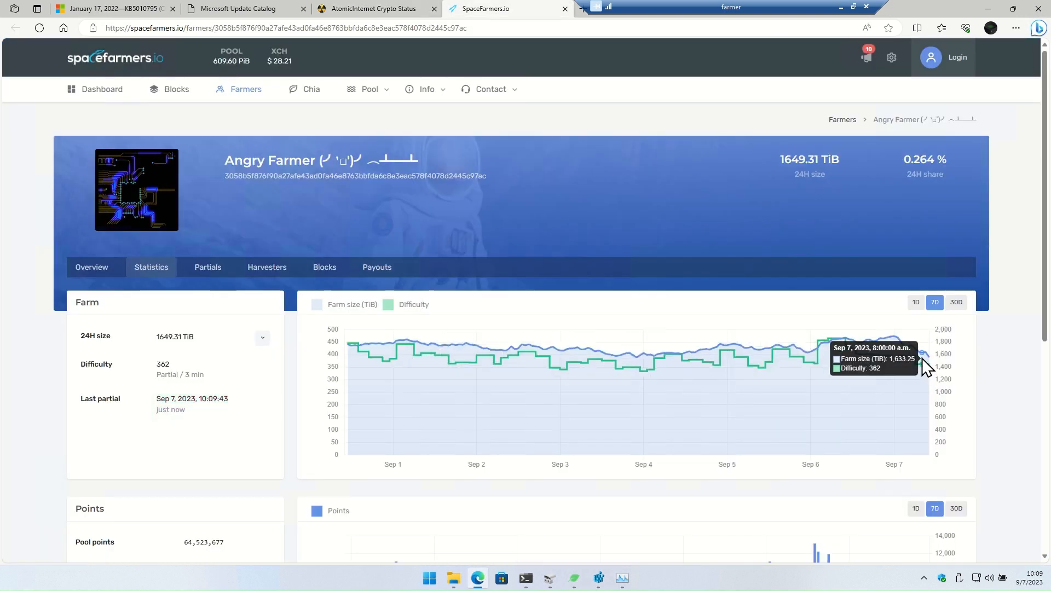
{"action": "mouse_move", "coordinate": [898, 345]}
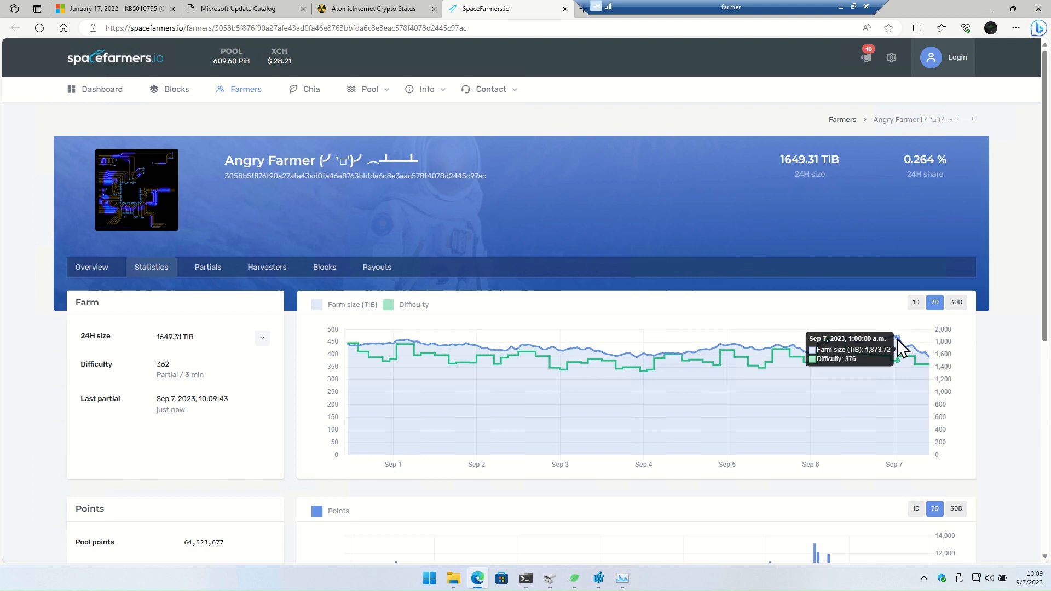
{"action": "mouse_move", "coordinate": [134, 356]}
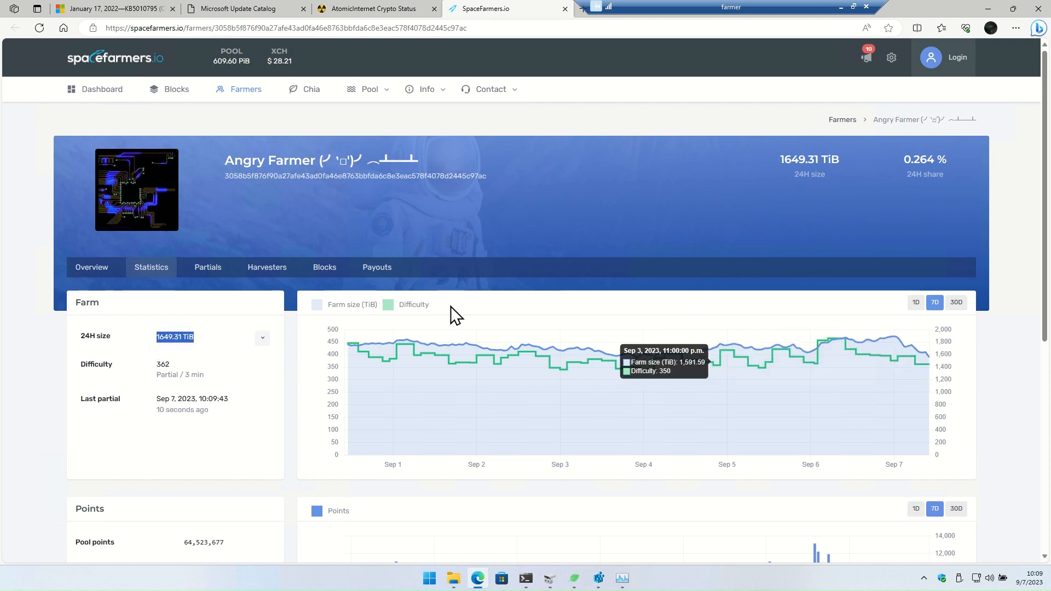
View the Harvesters breakdown with Gigahorse (915.80 TiB) and Farmer (652.04 TiB) proof-time charts
{"action": "left_click", "coordinate": [266, 267]}
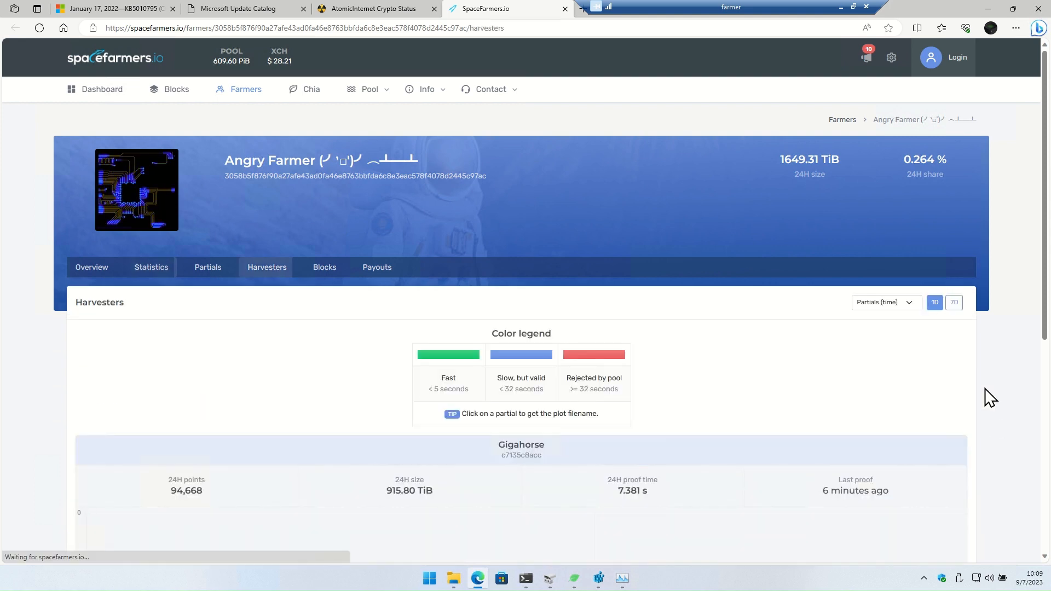
{"action": "scroll", "scroll_direction": "down", "scroll_amount": 3}
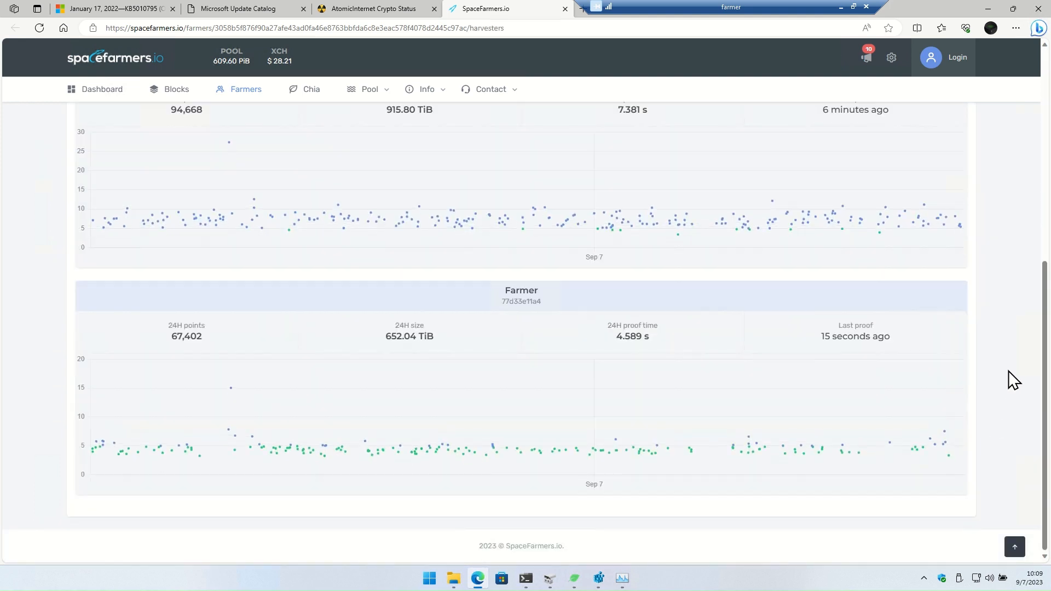
{"action": "scroll", "scroll_direction": "down", "scroll_amount": 3}
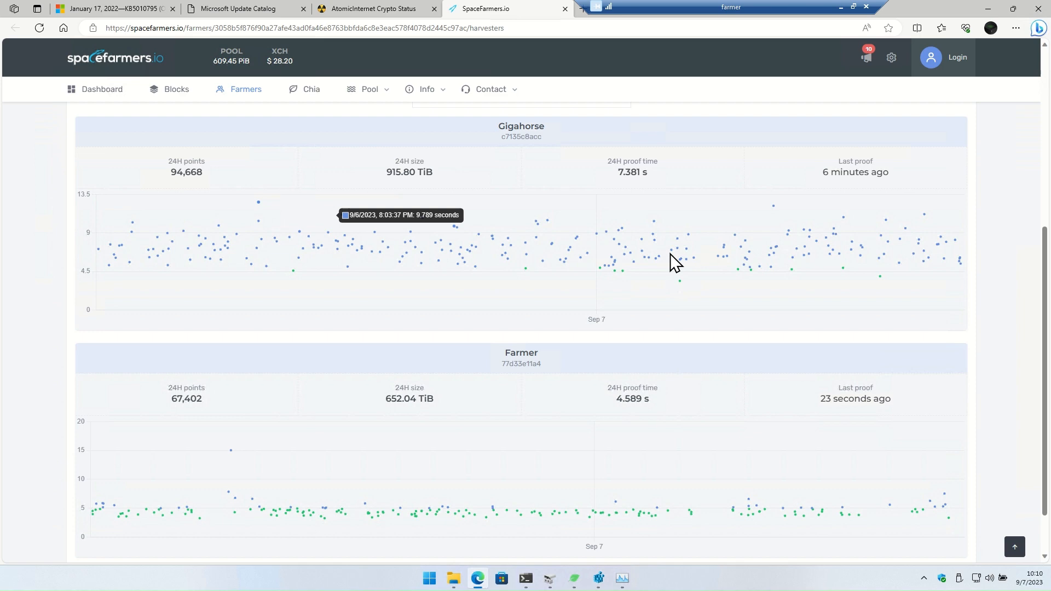
{"action": "mouse_move", "coordinate": [794, 501]}
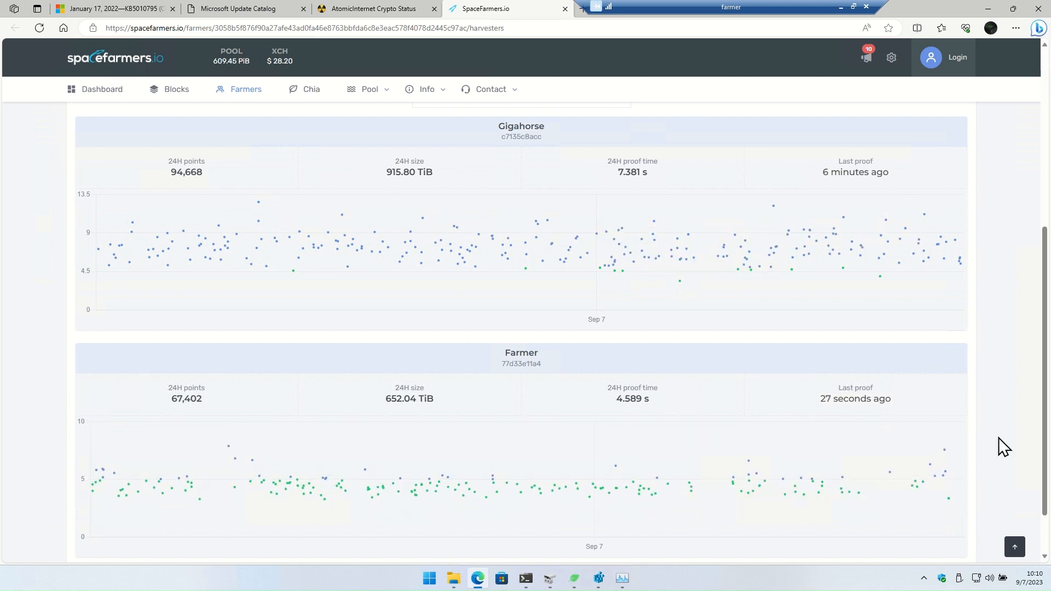
{"action": "scroll", "scroll_direction": "down", "scroll_amount": 3}
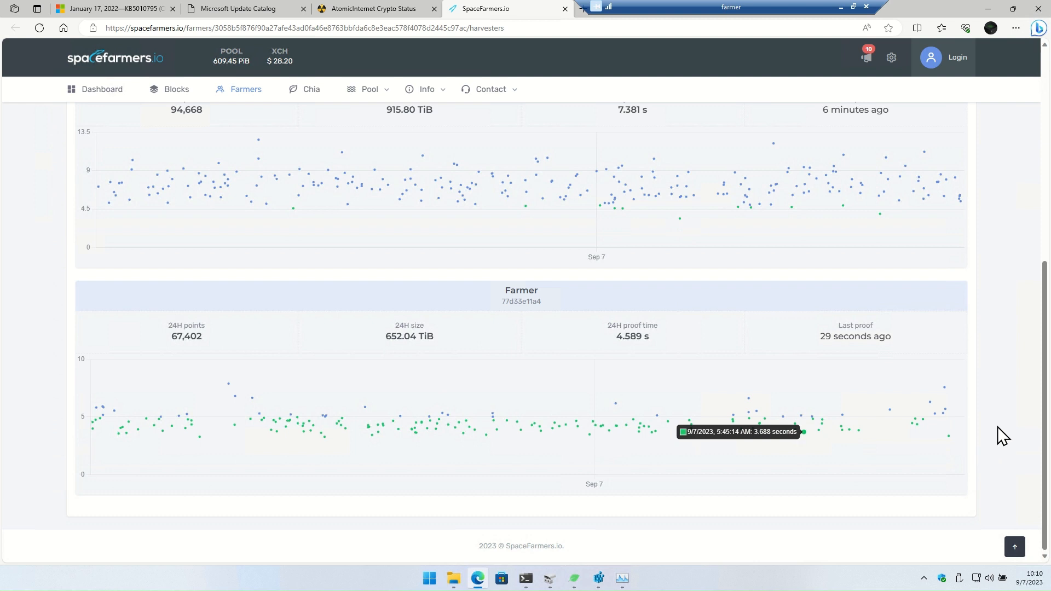
{"action": "mouse_move", "coordinate": [626, 432]}
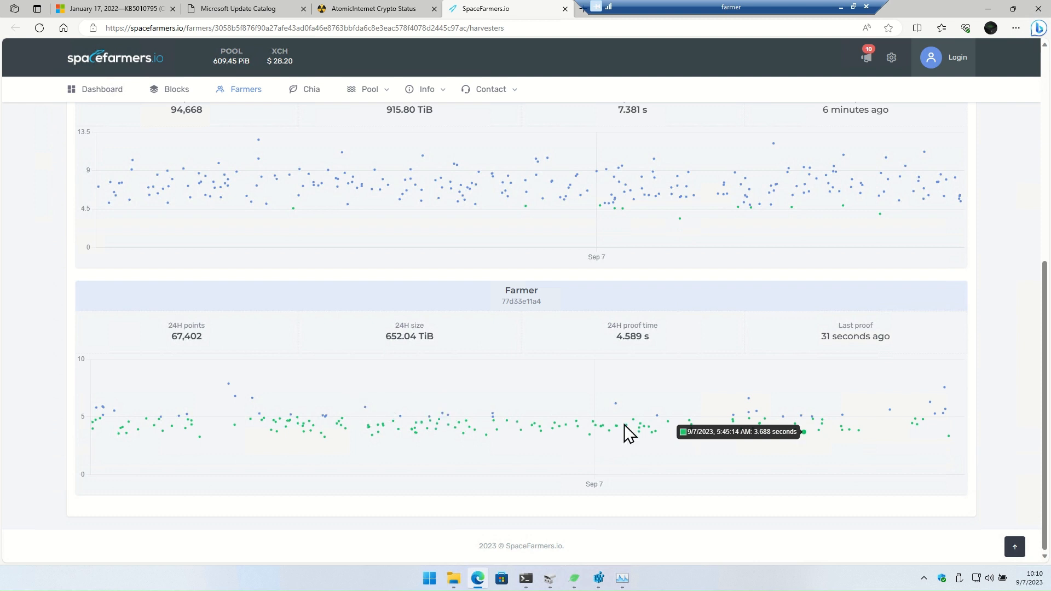
{"action": "mouse_move", "coordinate": [949, 396]}
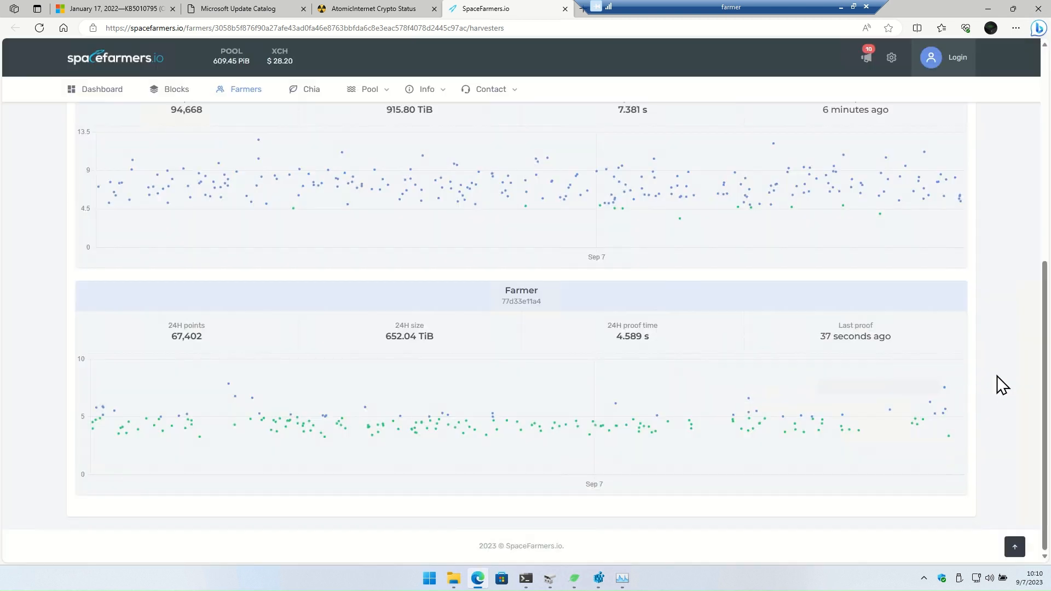
{"action": "mouse_move", "coordinate": [851, 445]}
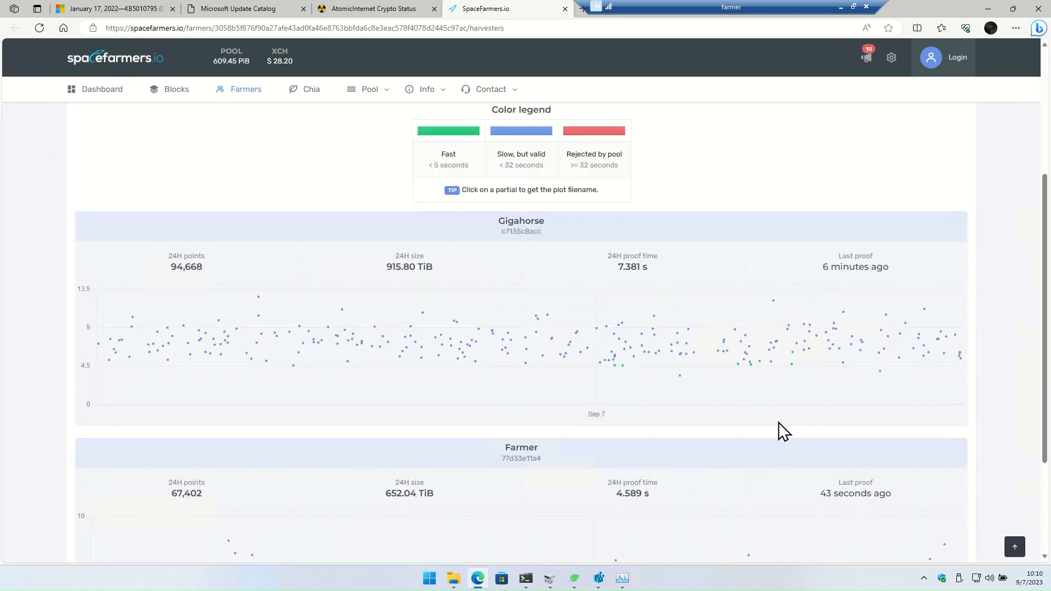
{"action": "mouse_move", "coordinate": [835, 330]}
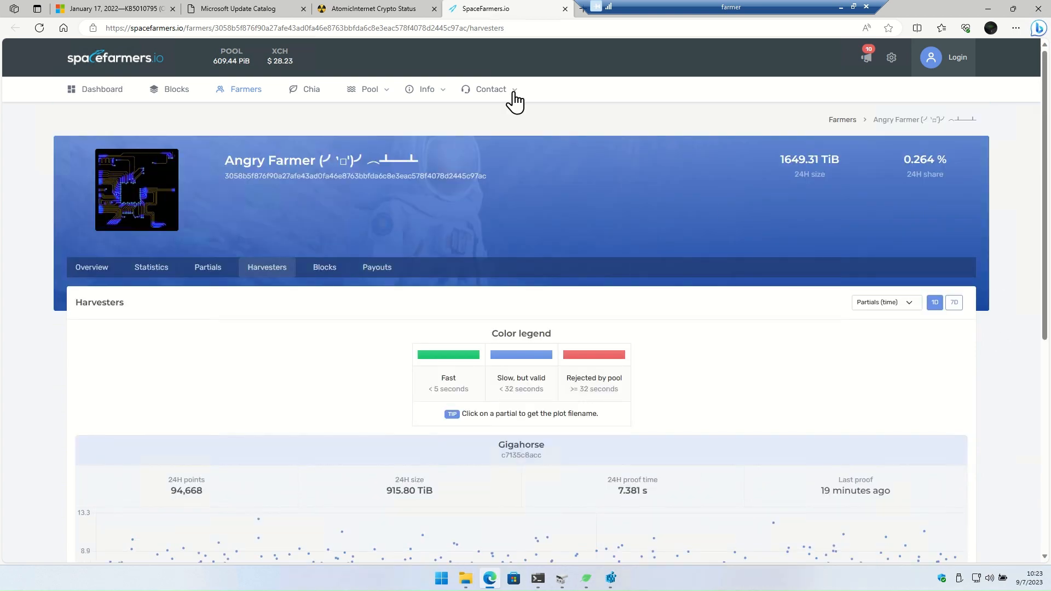
{"action": "mouse_move", "coordinate": [577, 115]}
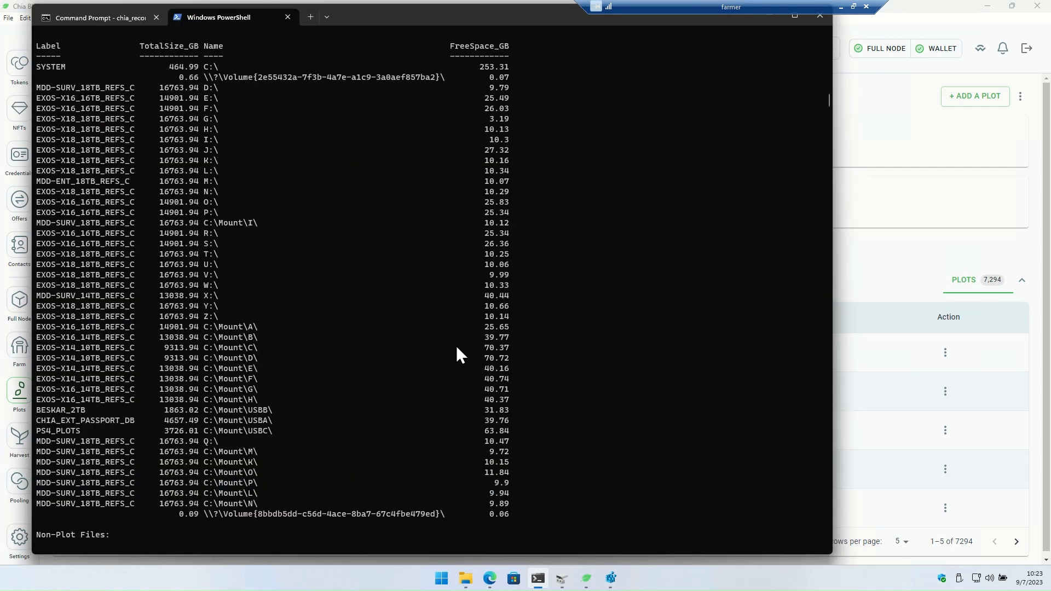
{"action": "mouse_move", "coordinate": [503, 392]}
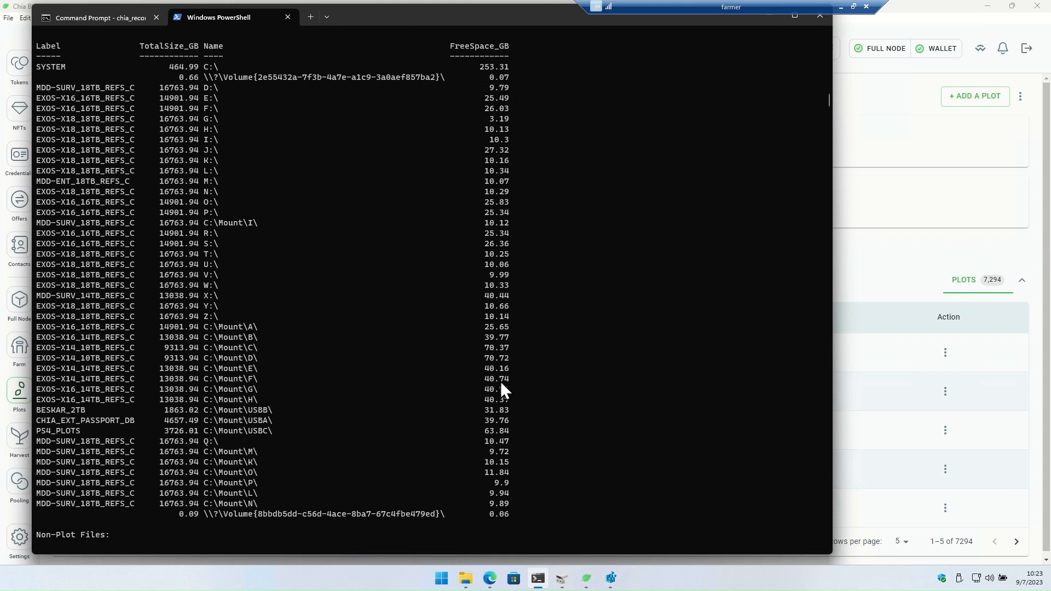
{"action": "mouse_move", "coordinate": [470, 470]}
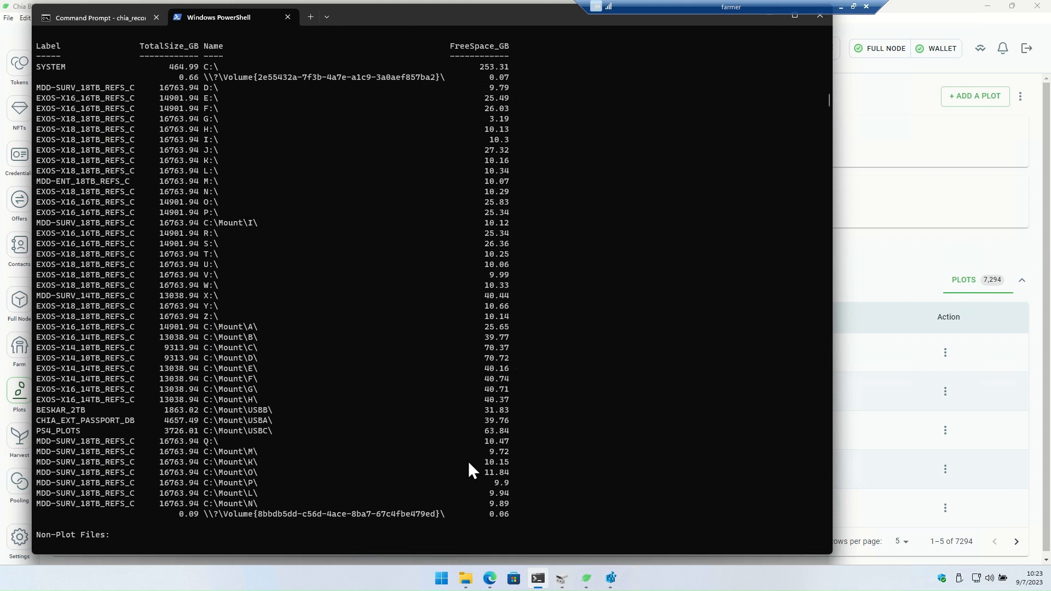
{"action": "mouse_move", "coordinate": [313, 206]}
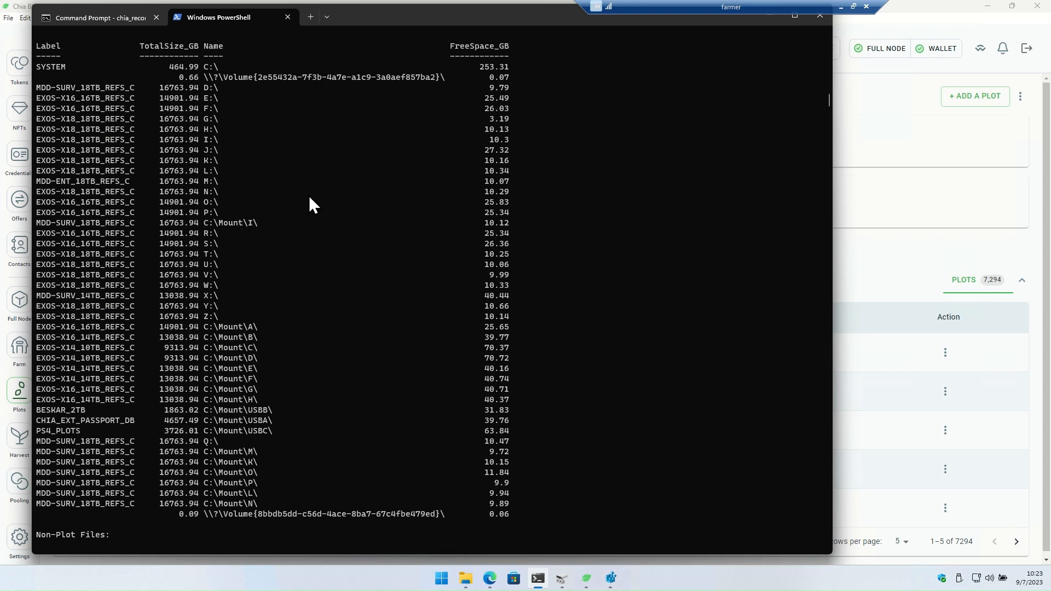
Compare the script's 7,499 total plots against Chia's 7,294 in the plot count output
{"action": "scroll", "scroll_direction": "down", "scroll_amount": 3}
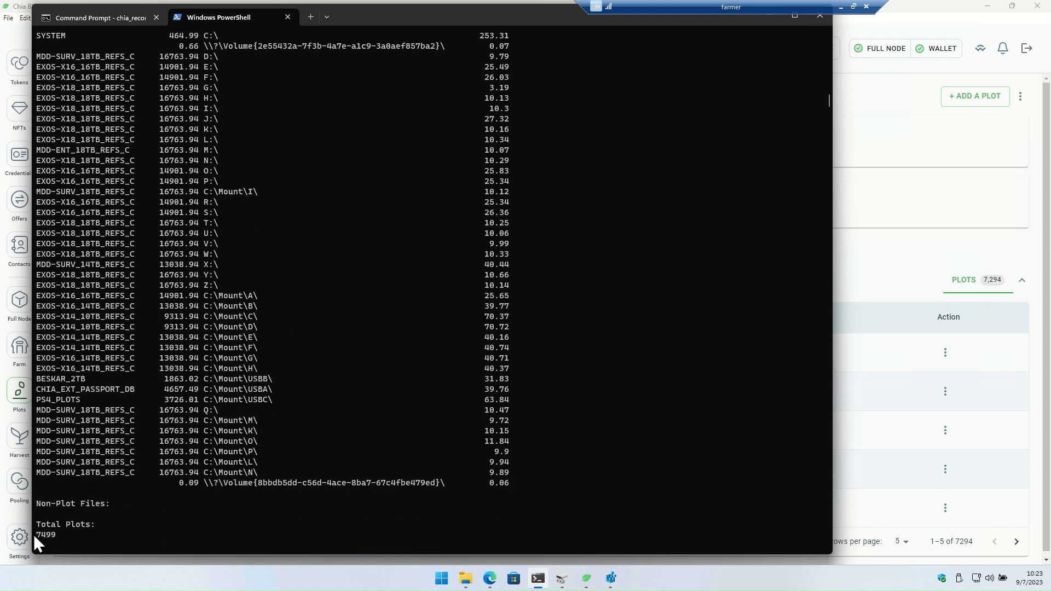
{"action": "left_click", "coordinate": [585, 578]}
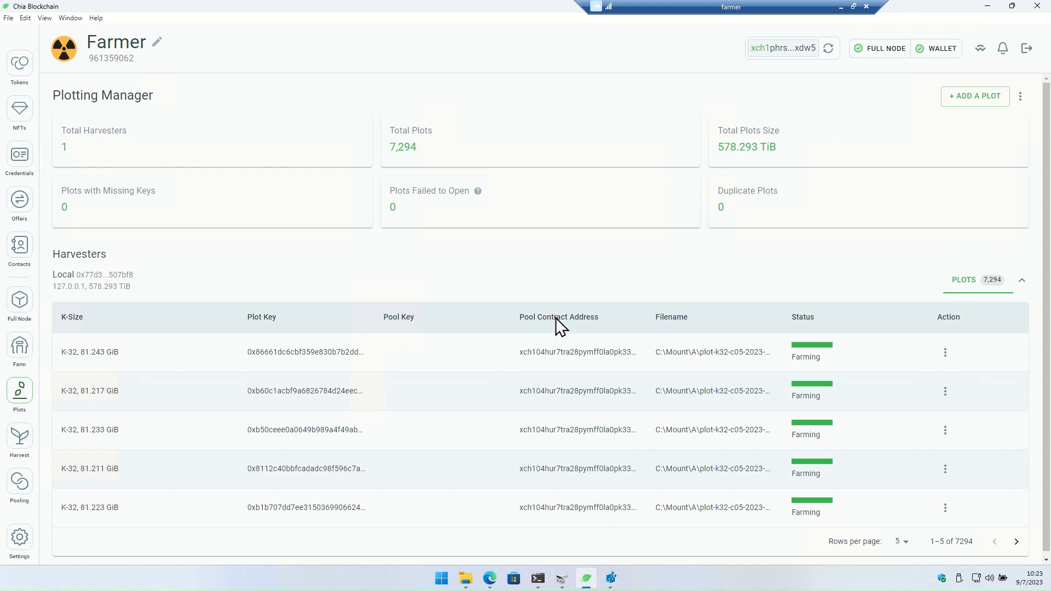
{"action": "left_click", "coordinate": [536, 578]}
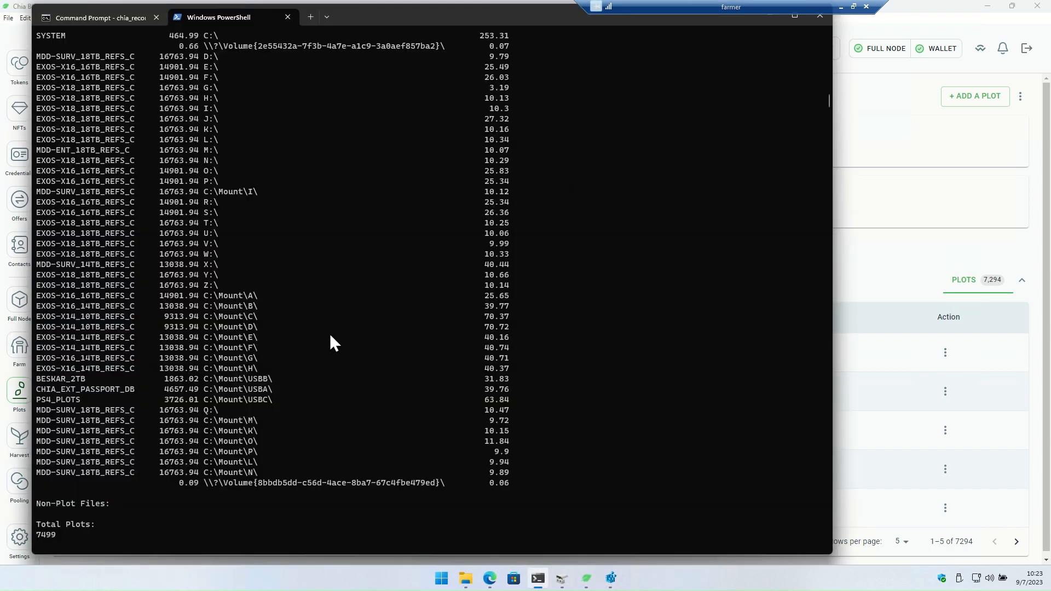
{"action": "scroll", "scroll_direction": "down", "scroll_amount": 3}
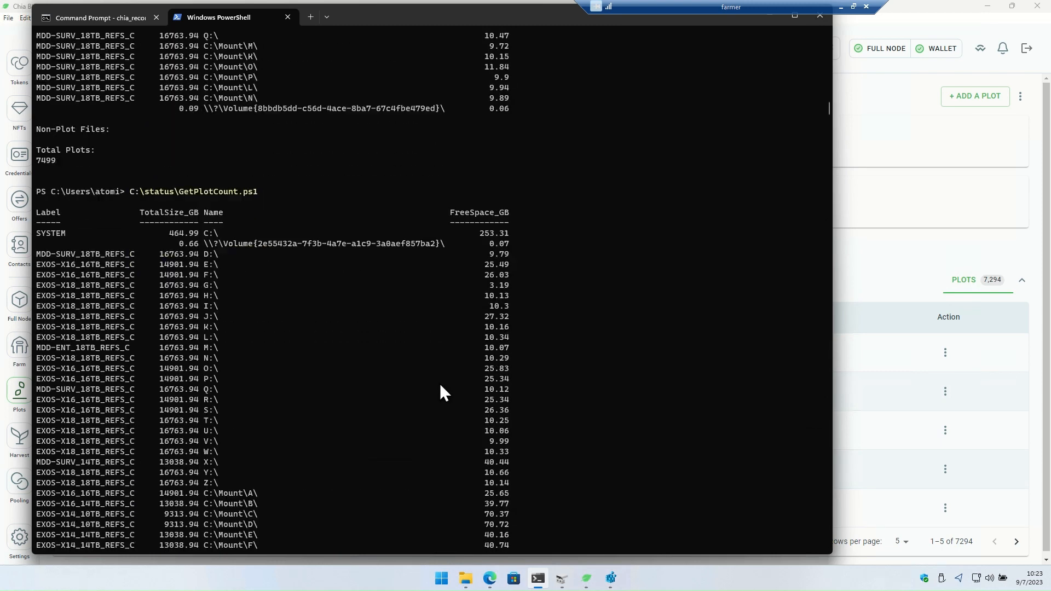
{"action": "scroll", "scroll_direction": "down", "scroll_amount": 3}
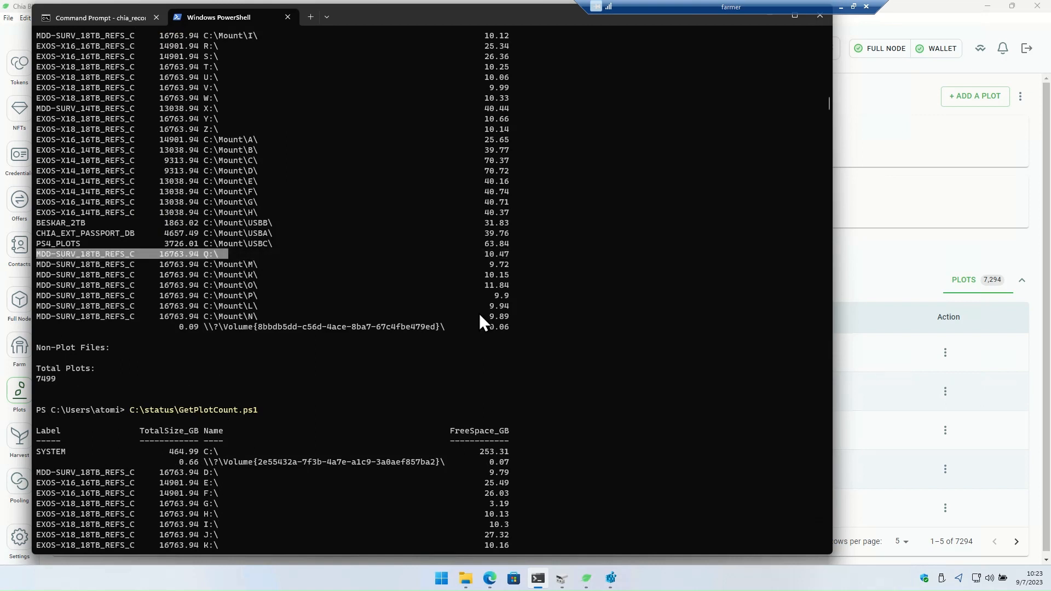
{"action": "mouse_move", "coordinate": [561, 381]}
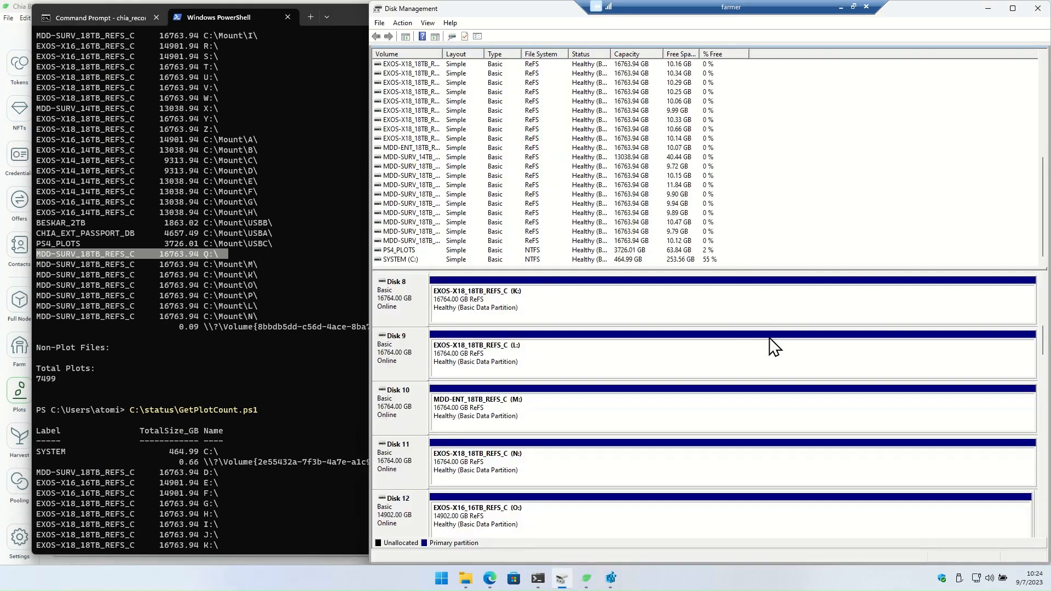
{"action": "mouse_move", "coordinate": [579, 419]}
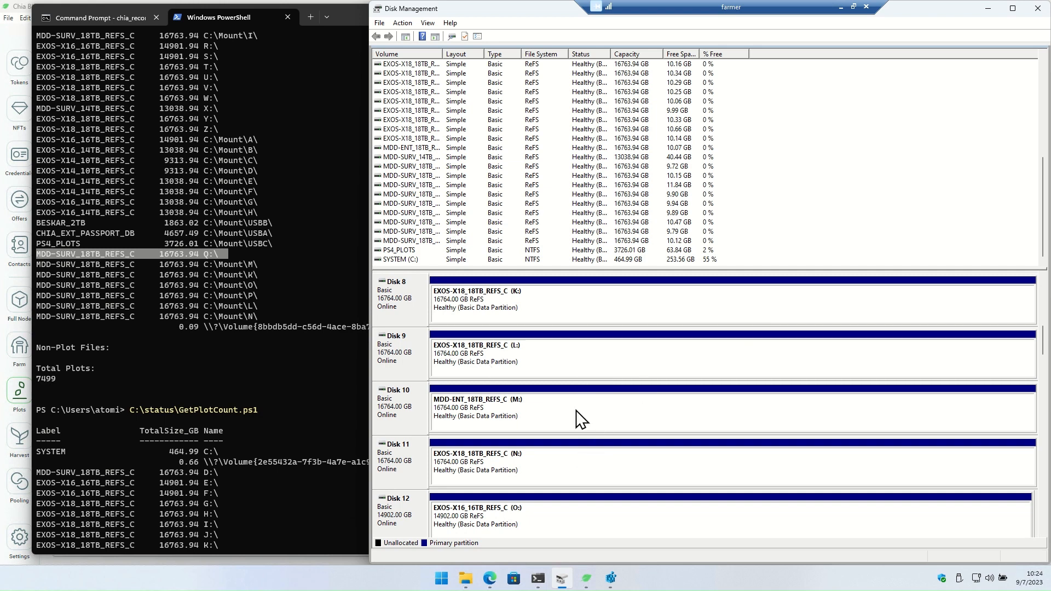
{"action": "mouse_move", "coordinate": [351, 22]}
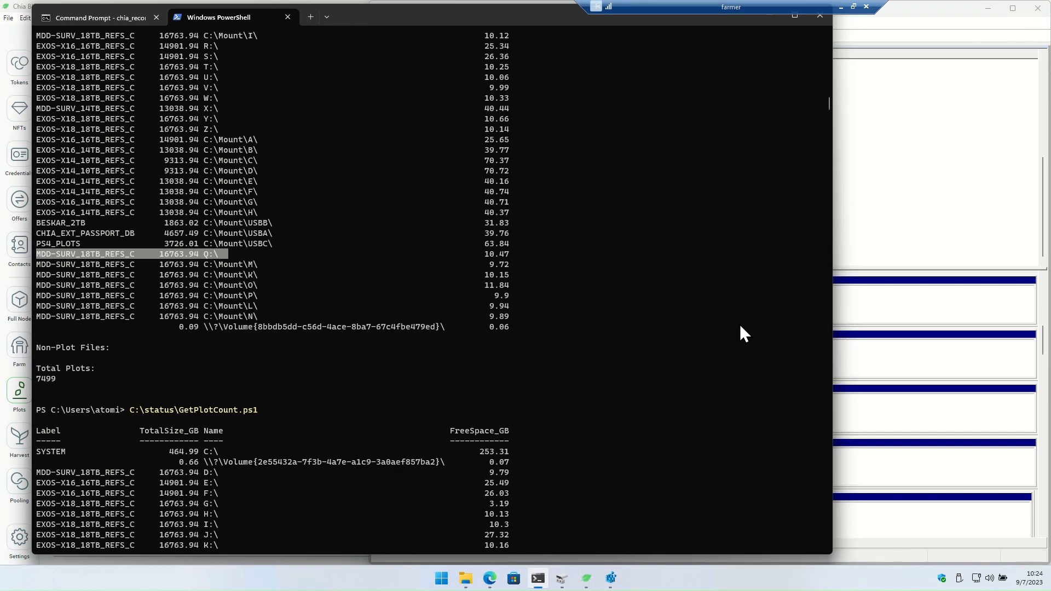
{"action": "mouse_move", "coordinate": [718, 394]}
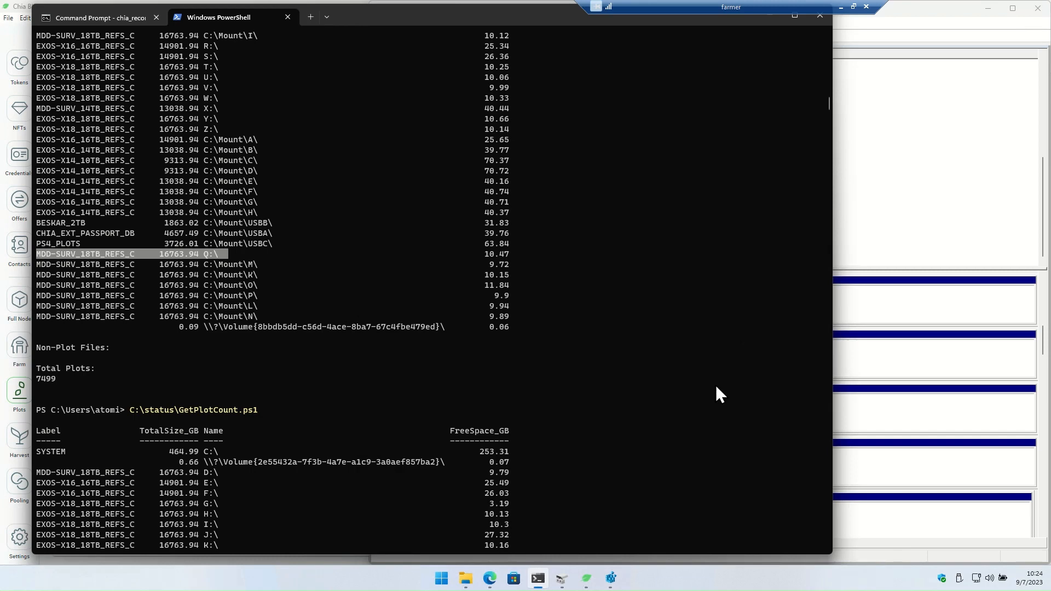
Bring up the KB5010795 Windows update article in Edge
{"action": "left_click", "coordinate": [489, 577]}
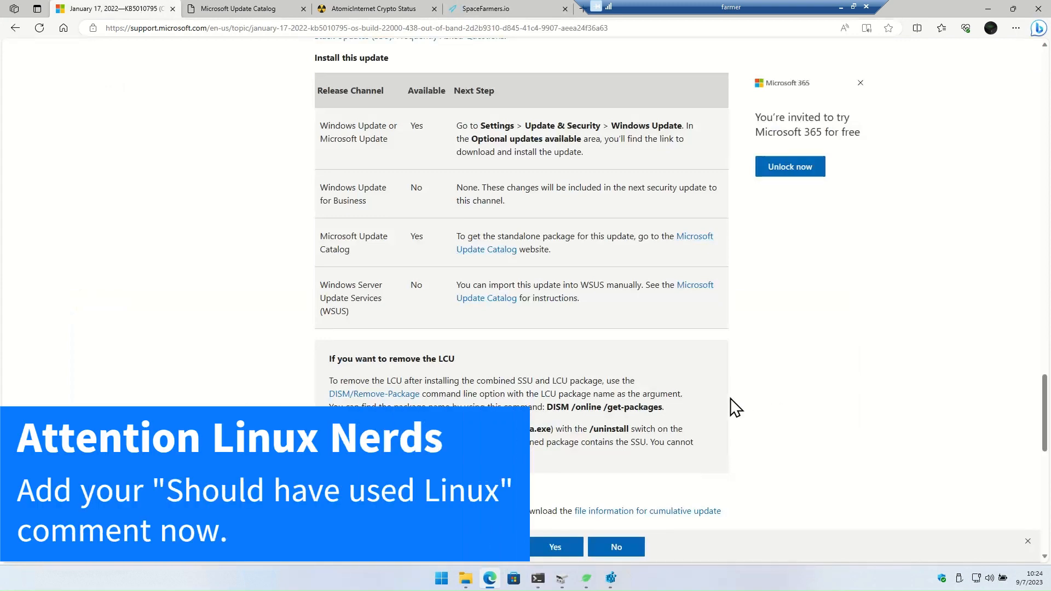
Highlight the KB5010795 note about ReFS removable media mounting as RAW
{"action": "scroll", "scroll_direction": "down", "scroll_amount": 3}
{"action": "type", "text": "refs"}
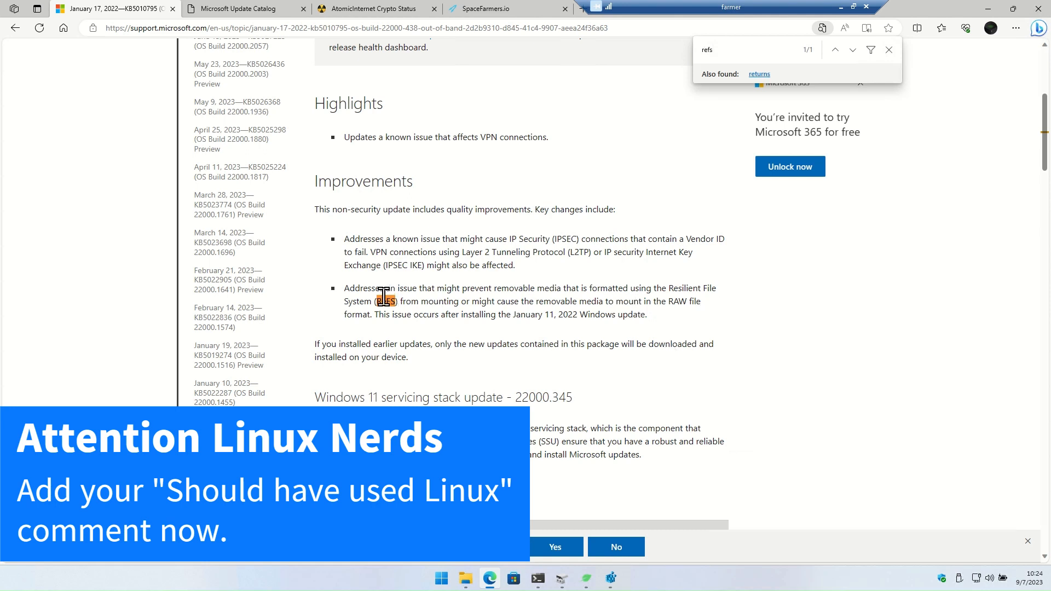
{"action": "left_click_drag", "start_coordinate": [343, 287], "coordinate": [645, 314]}
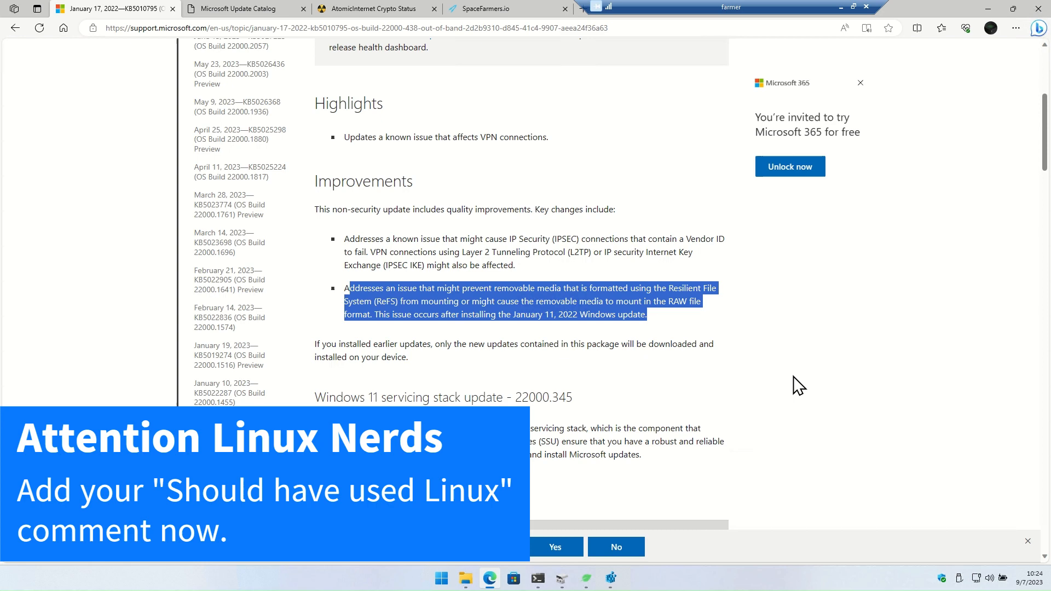
{"action": "left_click", "coordinate": [347, 288]}
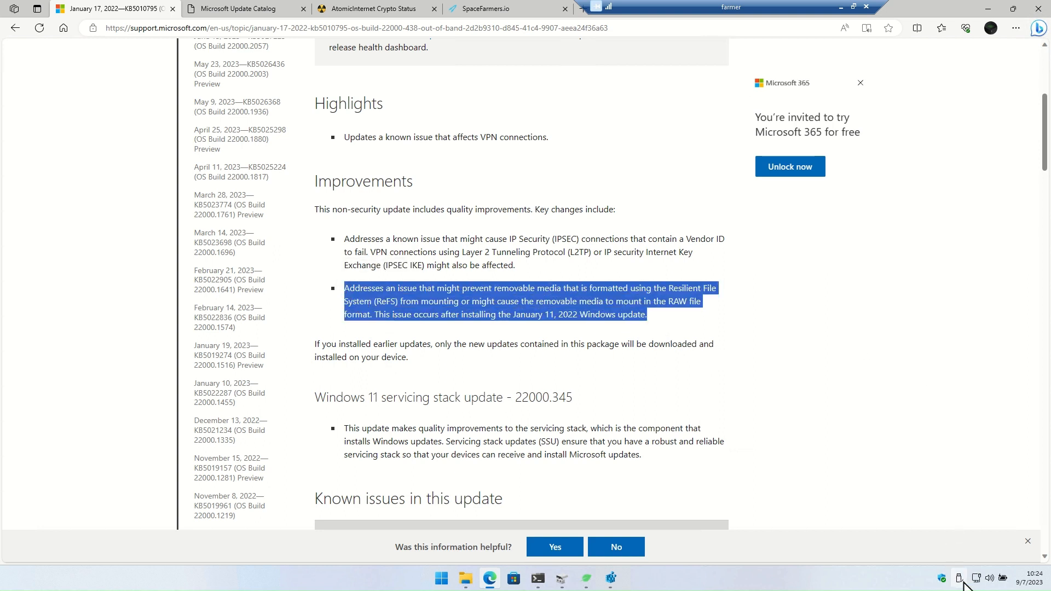
Bring up Registry Editor at the storahci device parameters
{"action": "left_click", "coordinate": [959, 578]}
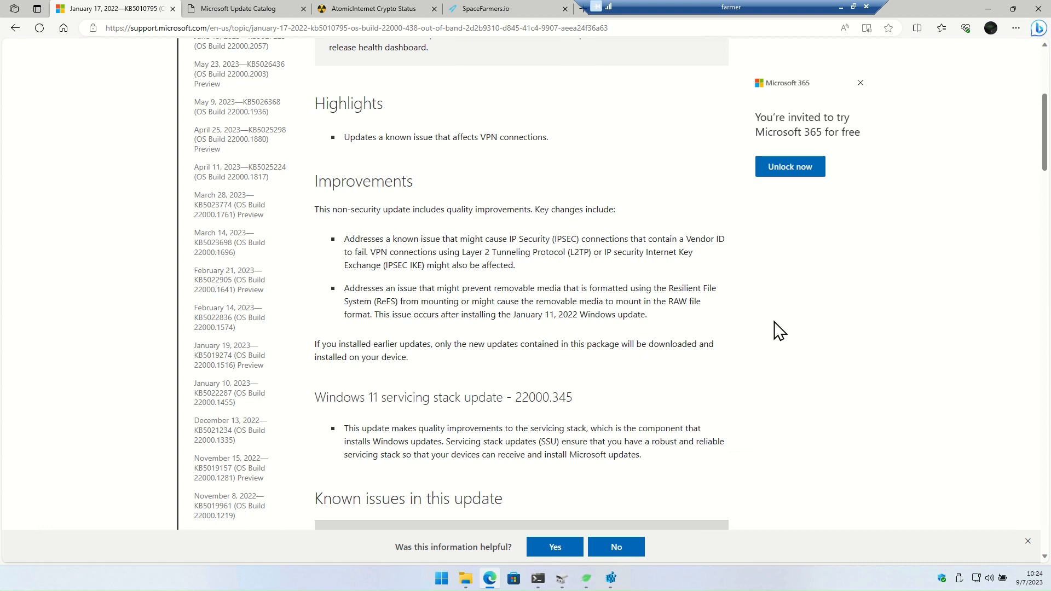
{"action": "left_click", "coordinate": [610, 576]}
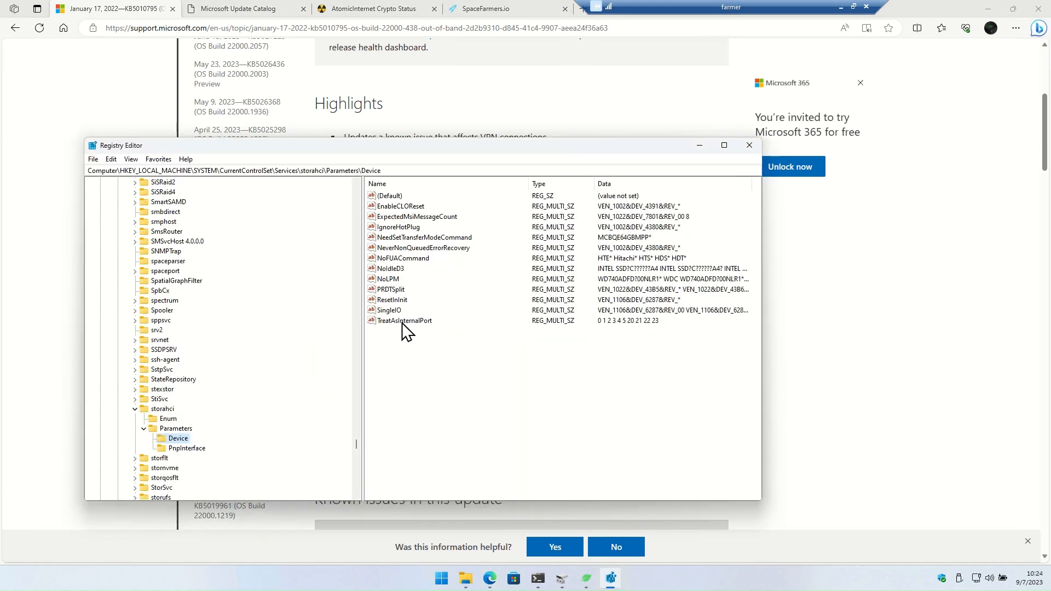
View the TreatAsInternalPort multi-string port list under storahci
{"action": "double_click", "coordinate": [403, 321]}
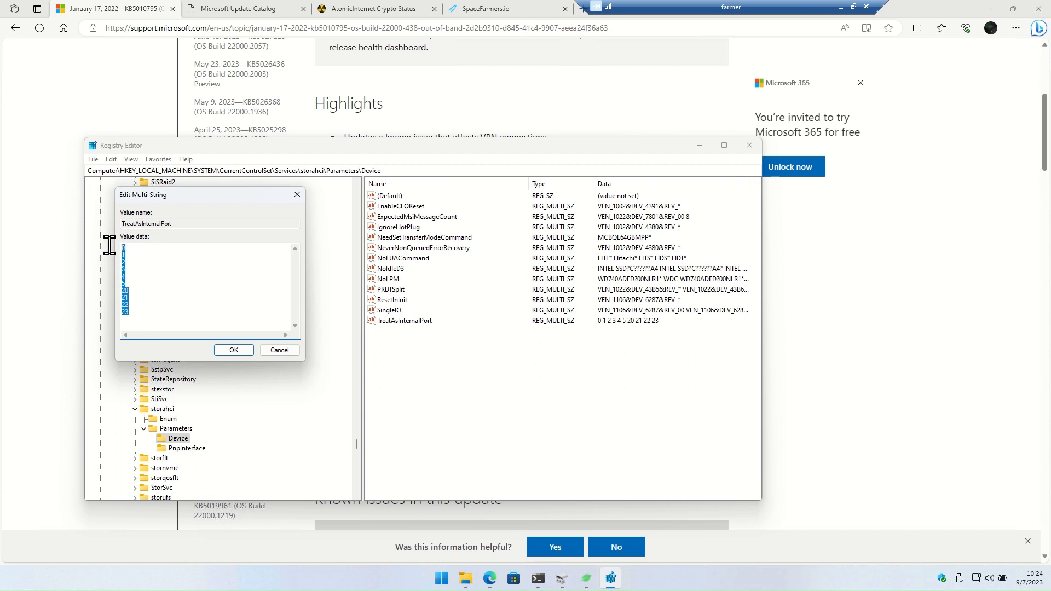
{"action": "mouse_move", "coordinate": [279, 351]}
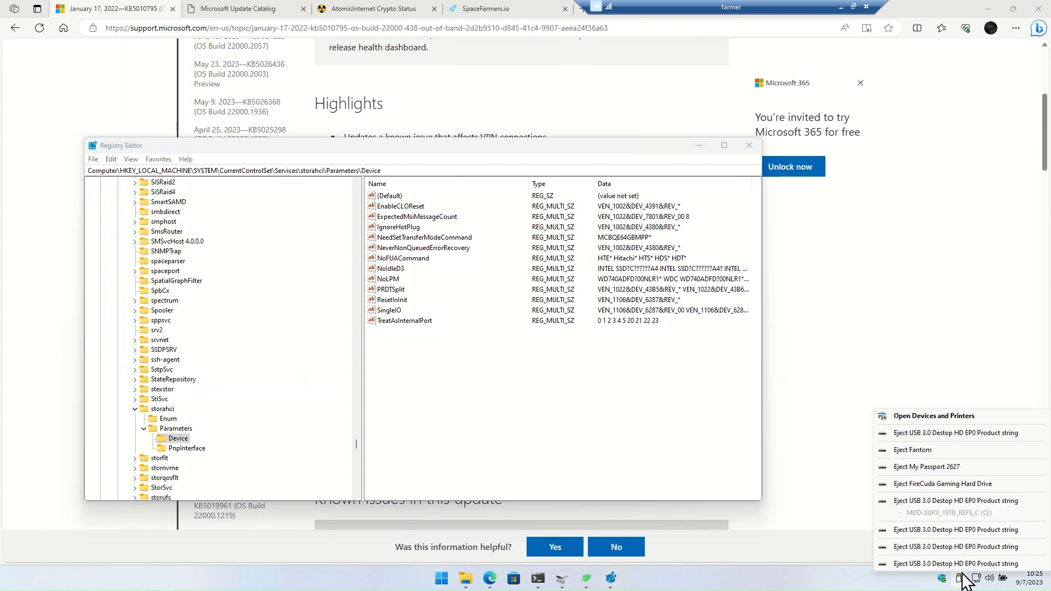
{"action": "mouse_move", "coordinate": [967, 551]}
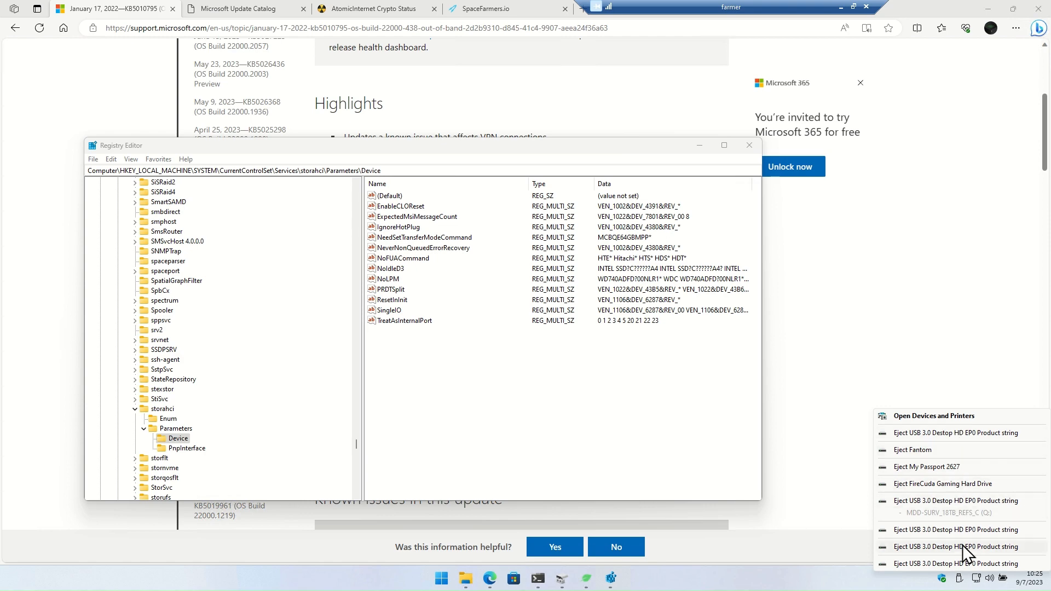
{"action": "mouse_move", "coordinate": [849, 350]}
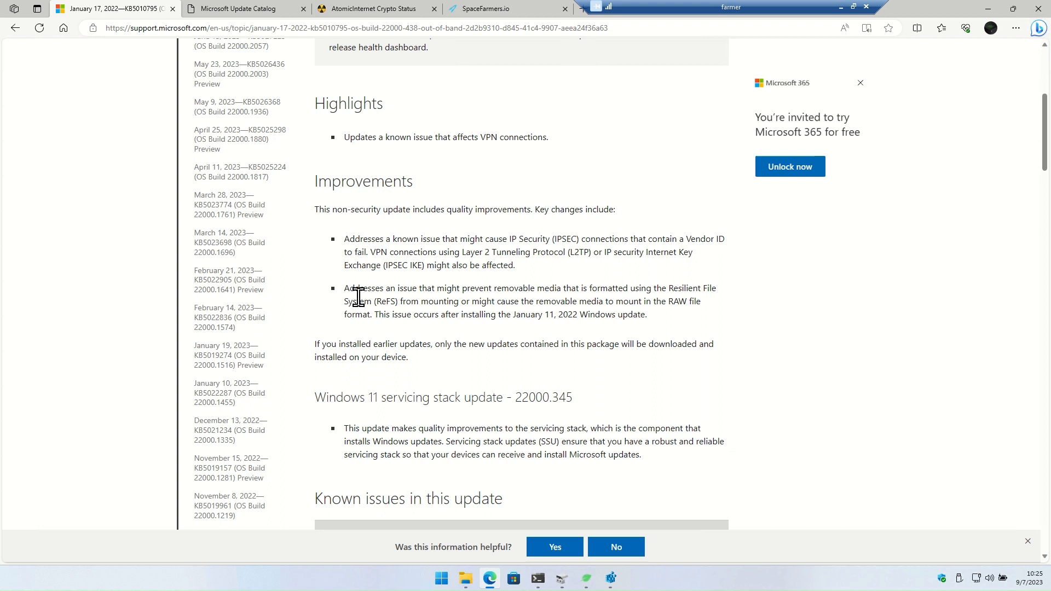
Re-highlight the ReFS RAW-mount note and switch to the KB5010795 Update Catalog results
{"action": "left_click_drag", "start_coordinate": [343, 238], "coordinate": [515, 265]}
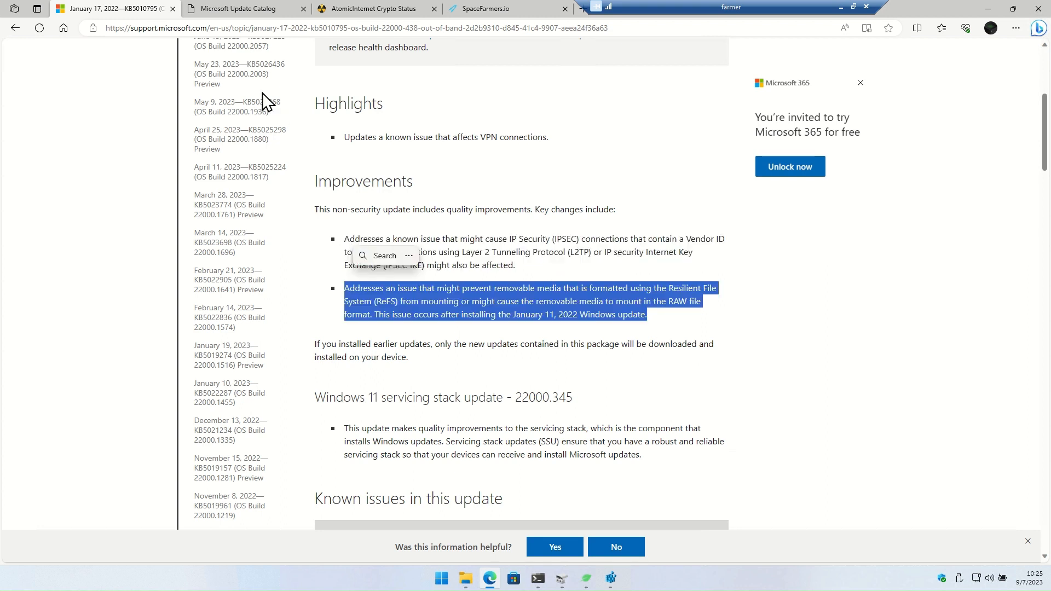
{"action": "left_click", "coordinate": [244, 9]}
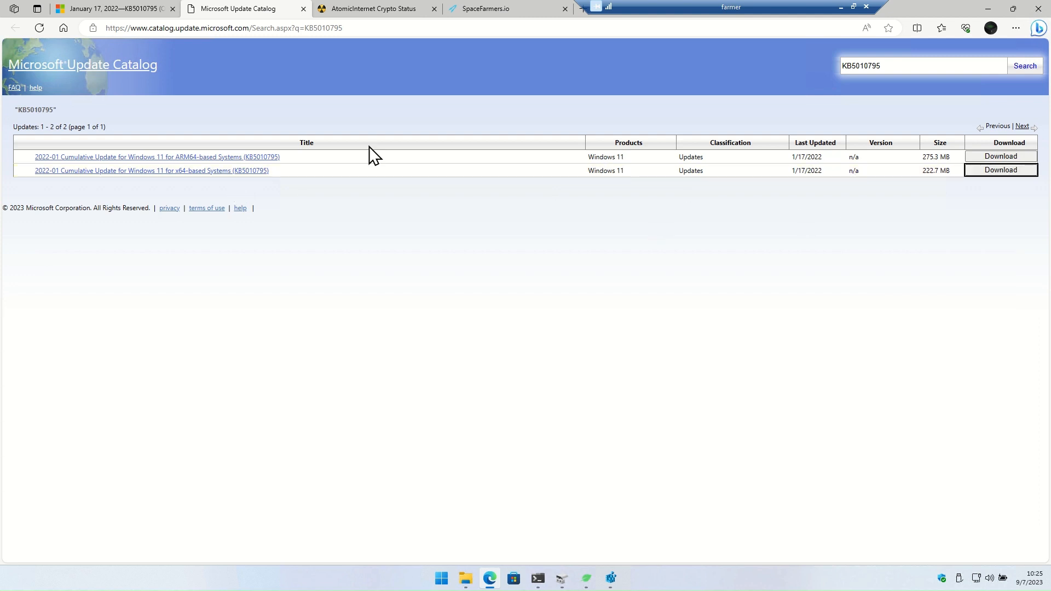
Dismiss the installer's 'update not applicable' error and return to the support article
{"action": "left_click", "coordinate": [1014, 27]}
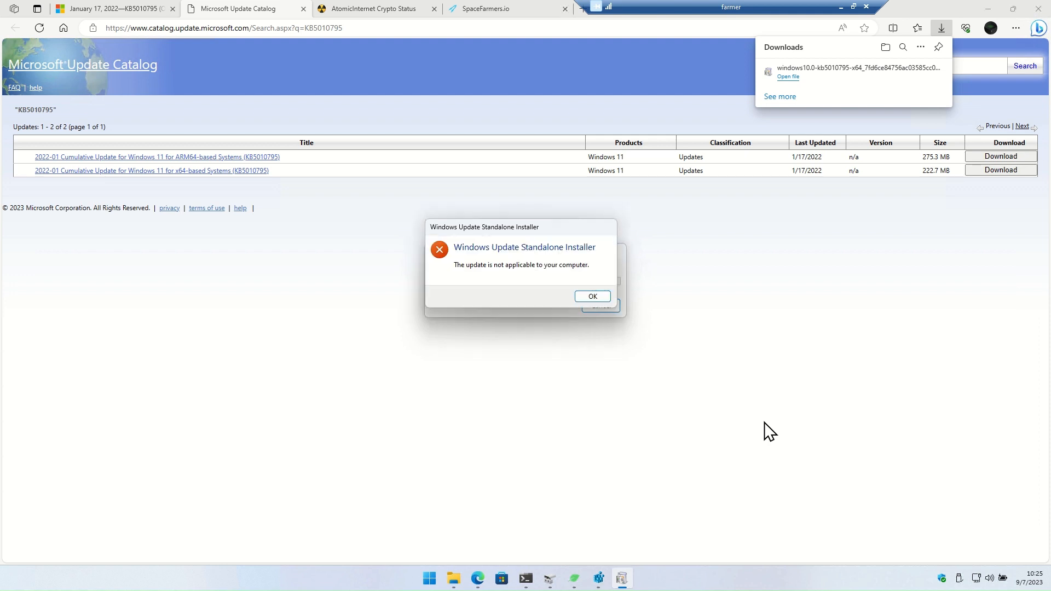
{"action": "mouse_move", "coordinate": [652, 374]}
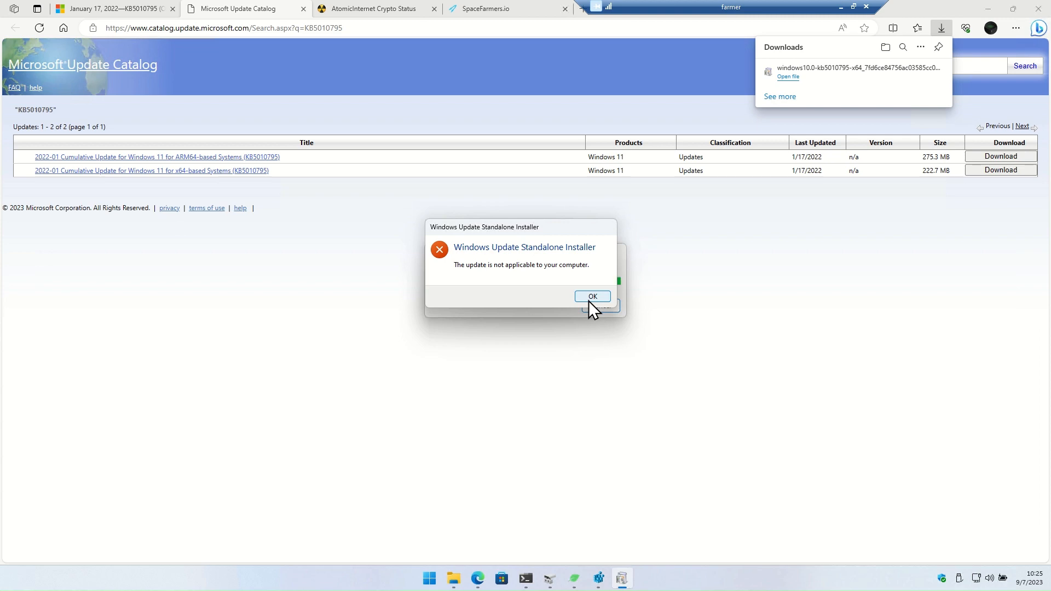
{"action": "left_click", "coordinate": [592, 296]}
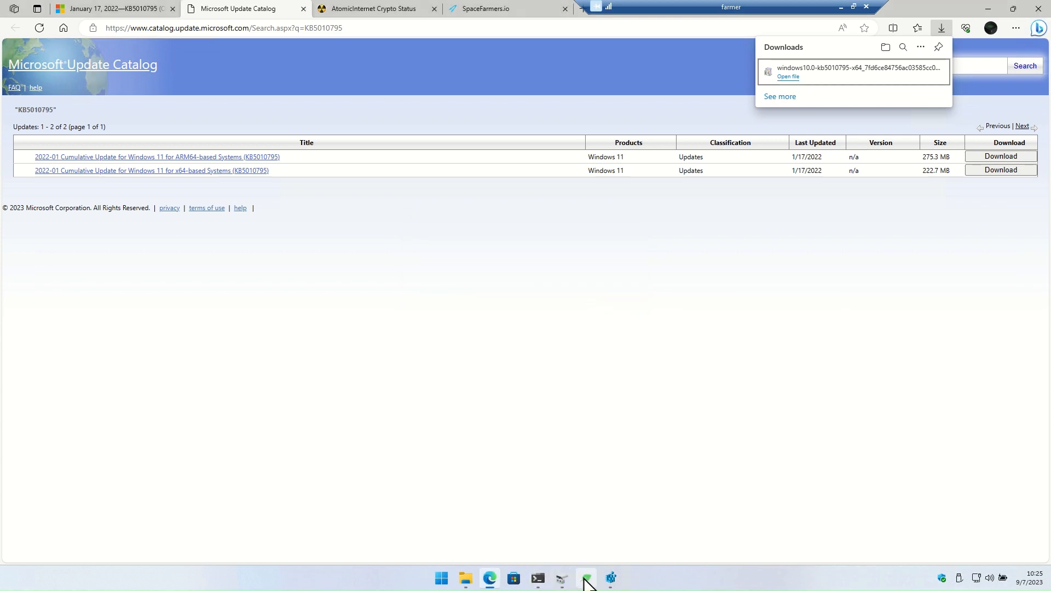
{"action": "left_click", "coordinate": [562, 578]}
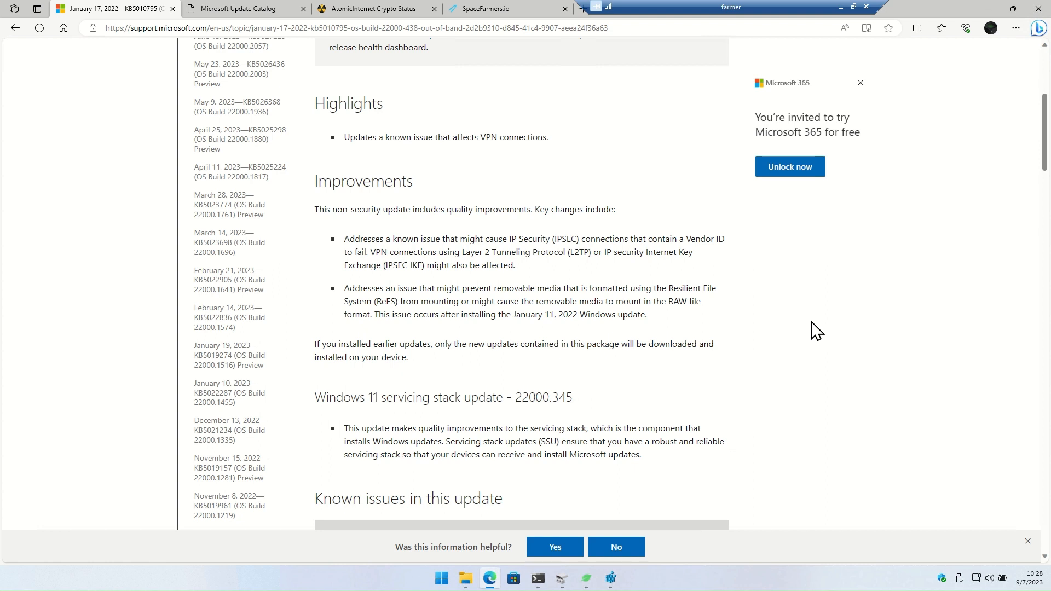
{"action": "mouse_move", "coordinate": [789, 334]}
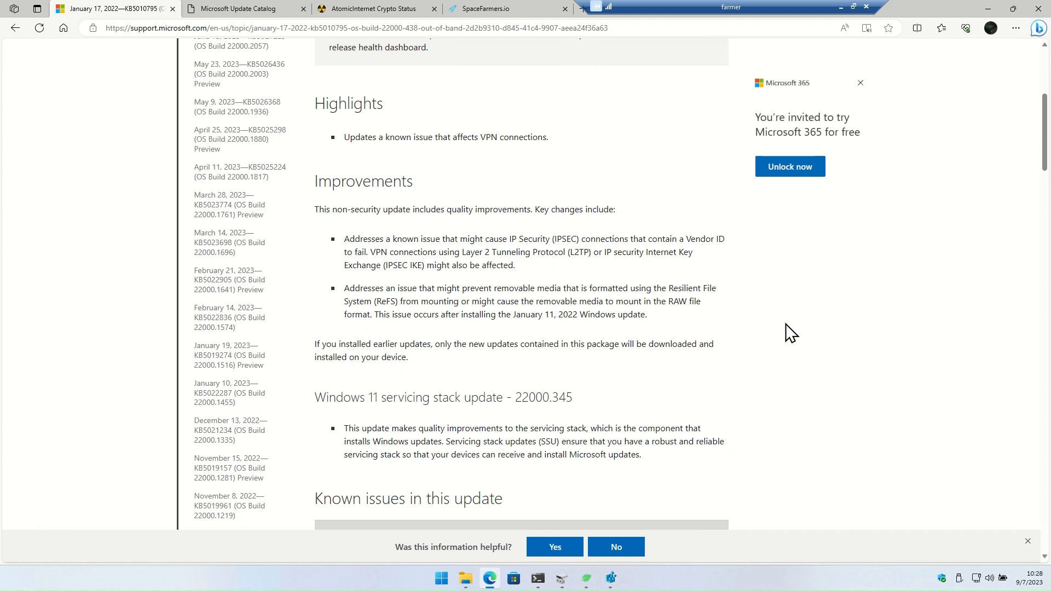
{"action": "mouse_move", "coordinate": [758, 308]}
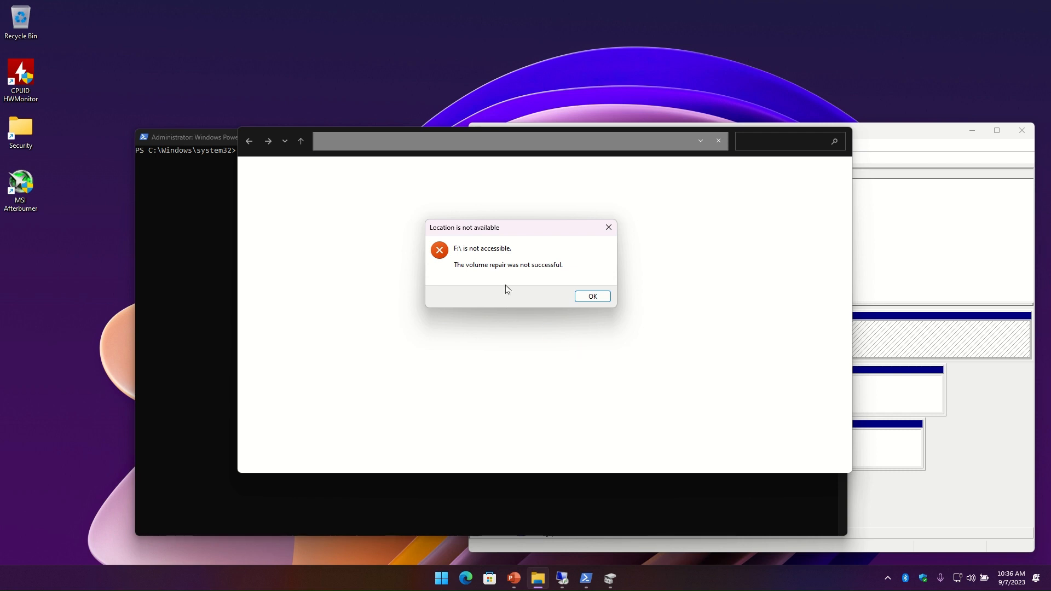
{"action": "mouse_move", "coordinate": [561, 271]}
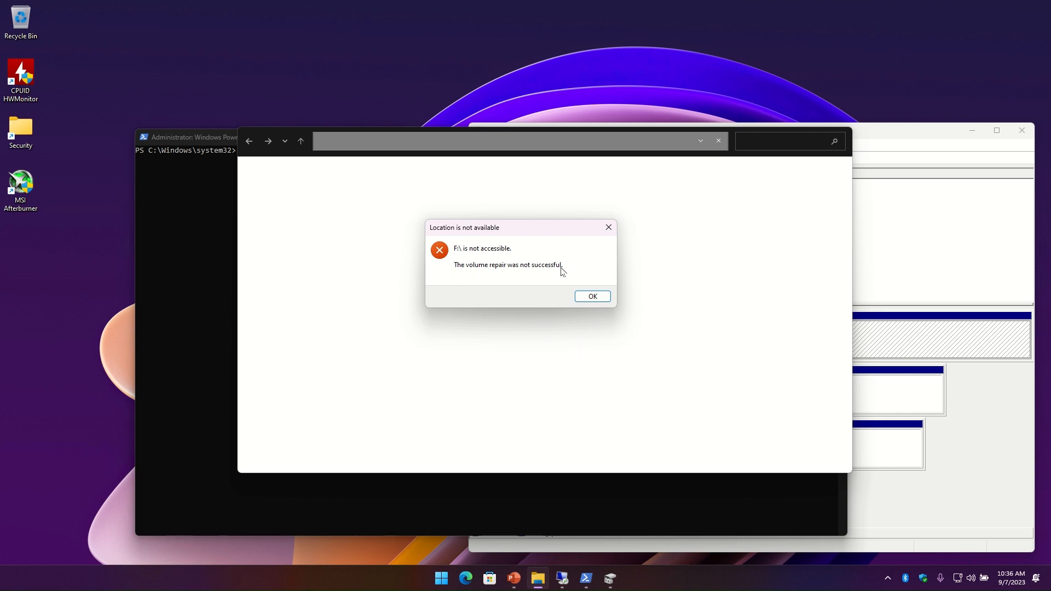
{"action": "mouse_move", "coordinate": [512, 297]}
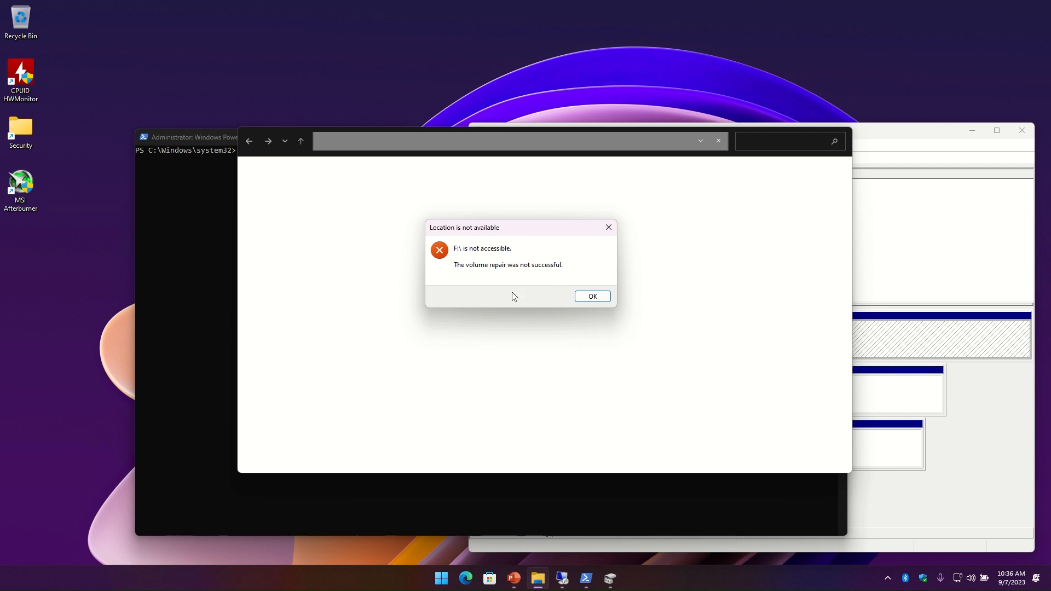
{"action": "mouse_move", "coordinate": [464, 276]}
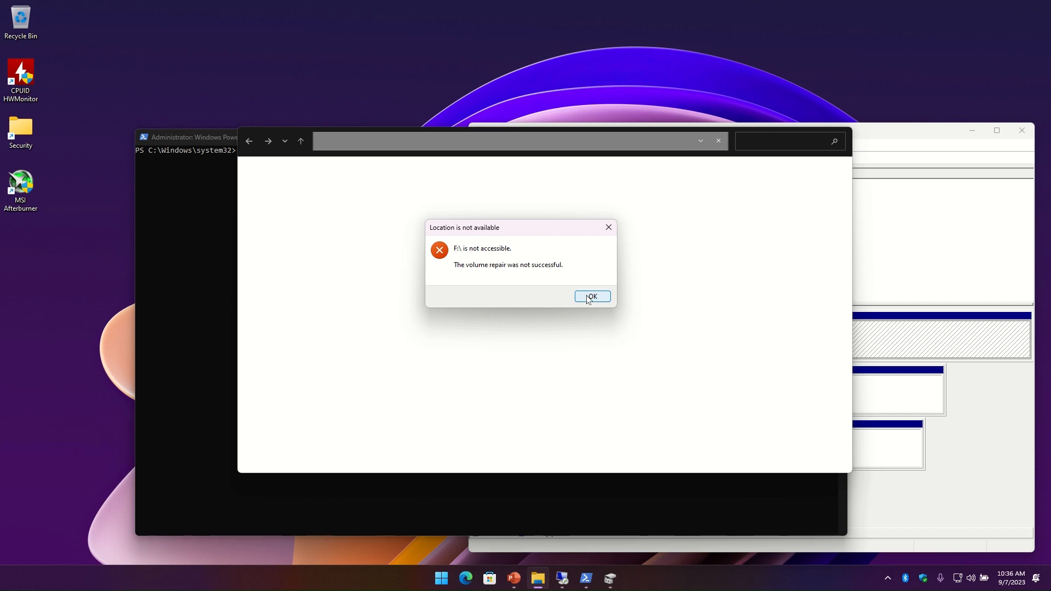
Dismiss the 'F:\ is not accessible' volume repair error
{"action": "left_click", "coordinate": [590, 297]}
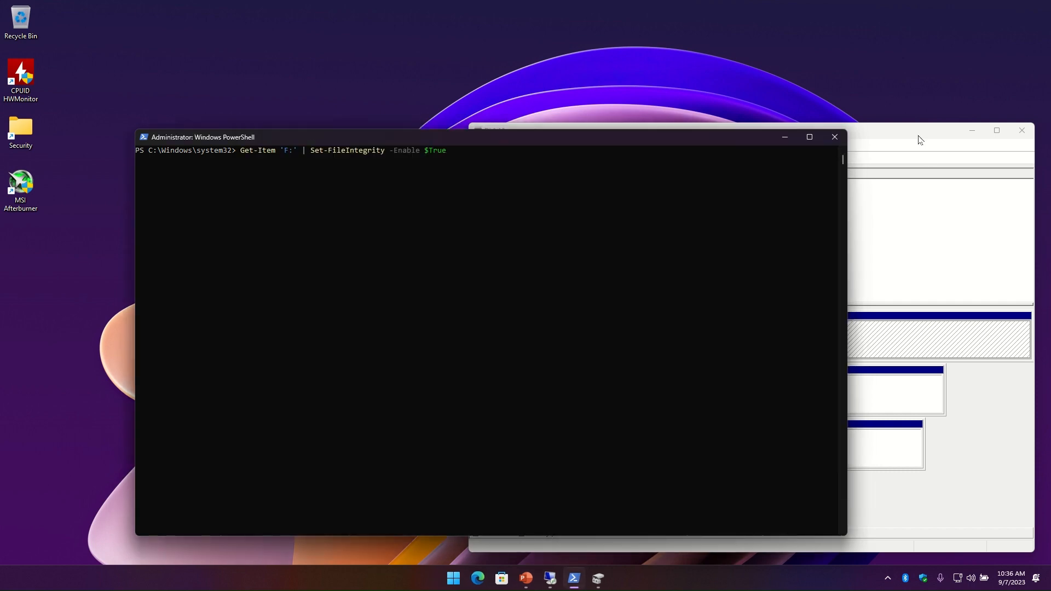
Bring up the RAW F: partition's actions in Disk Management and dismiss them unchanged
{"action": "right_click", "coordinate": [590, 338]}
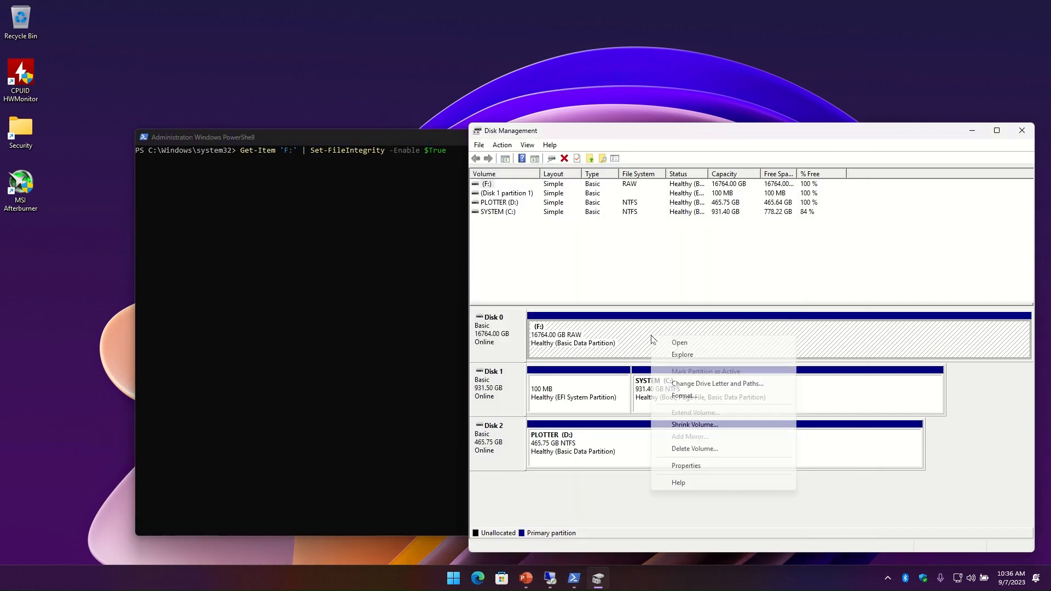
{"action": "left_click", "coordinate": [798, 335]}
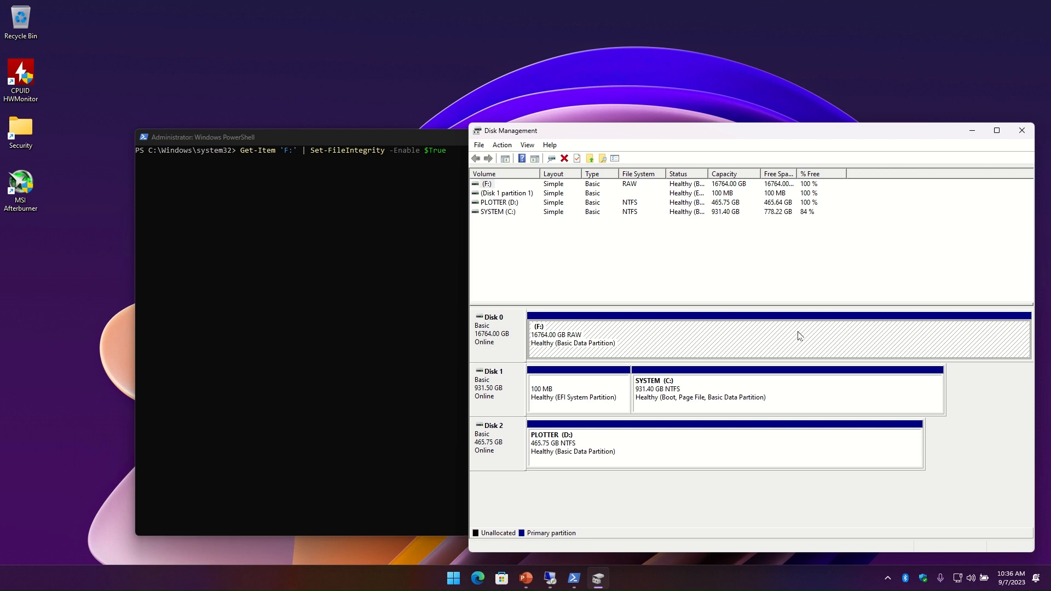
{"action": "mouse_move", "coordinate": [229, 294]}
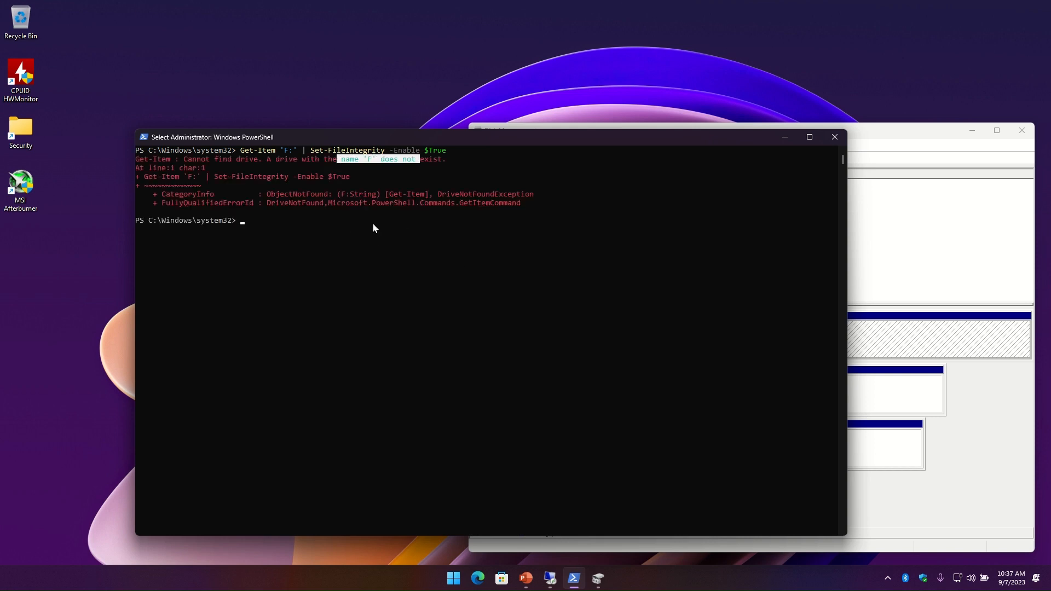
Clear the console and query 'fsutil fsinfo refsinfo f:', which fails on the RAW volume
{"action": "type", "text": "CLS"}
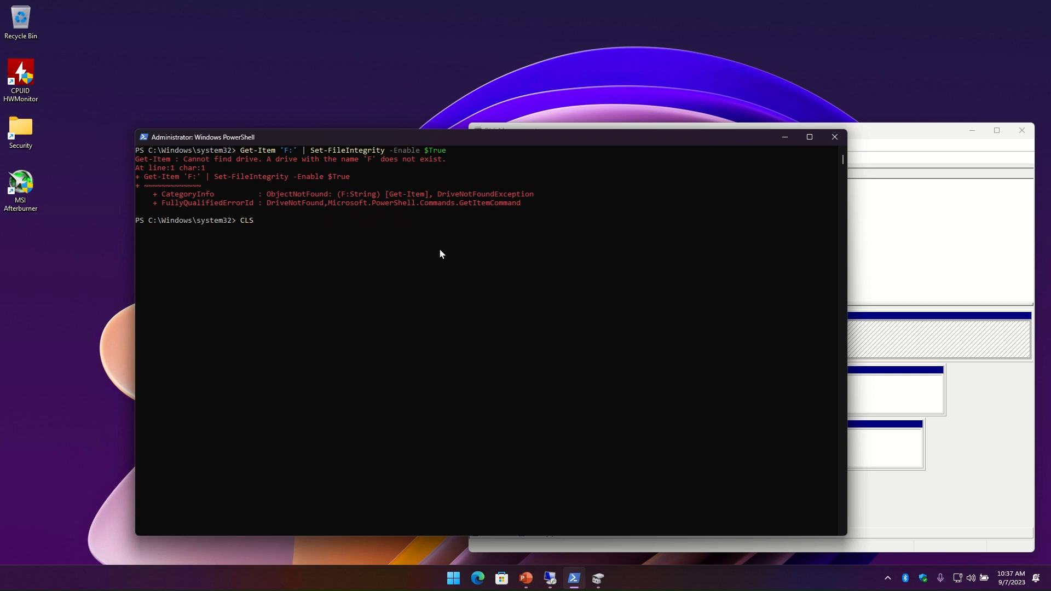
{"action": "type", "text": "refsutil salvage -QA F: D:\\ C:\\Users\\atomi\\Downloads"}
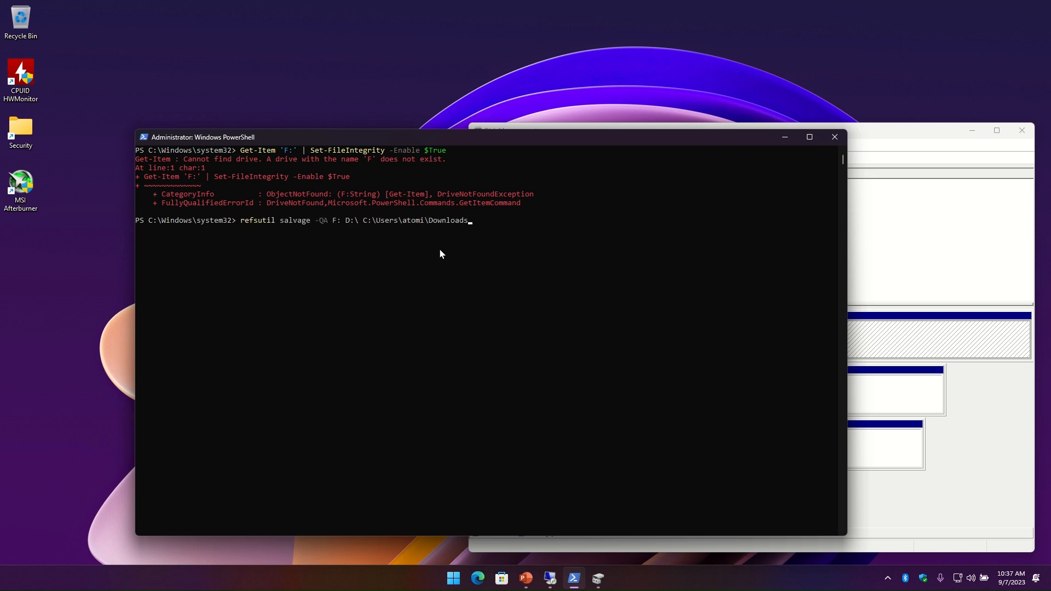
{"action": "type", "text": "fsutil fsinfo refsinfo f:"}
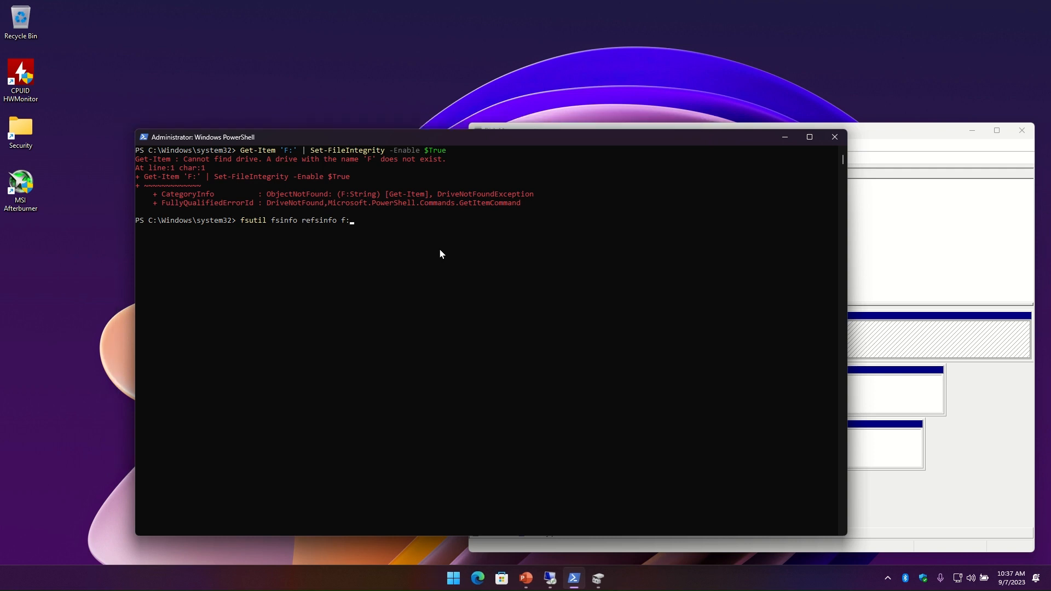
{"action": "mouse_move", "coordinate": [659, 319]}
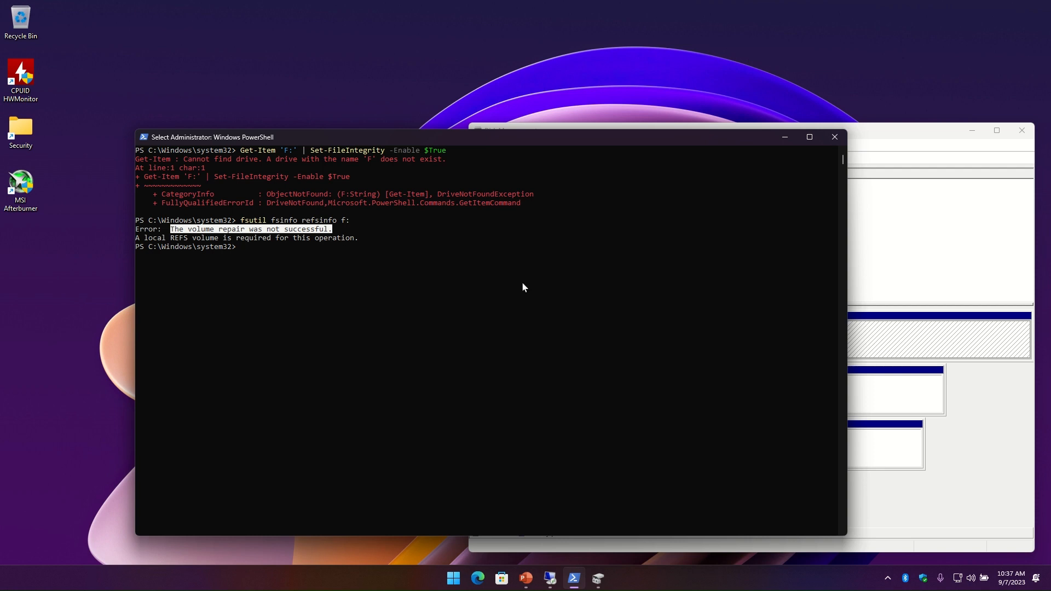
Run 'chkdsk f:', which reports ReFS needs no checking, then clear the screen
{"action": "type", "text": "chk"}
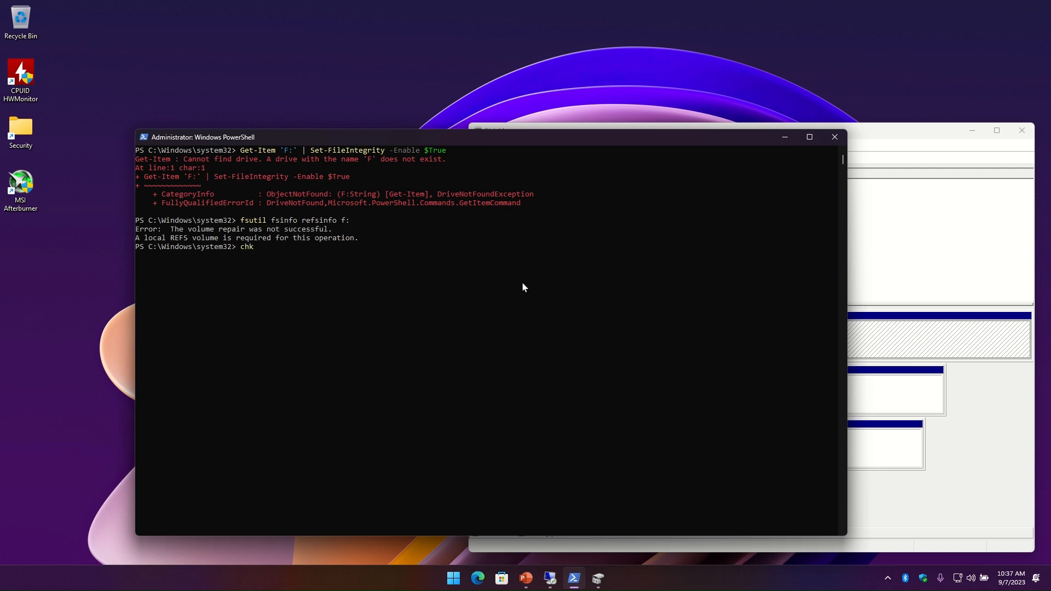
{"action": "type", "text": "dsk f:"}
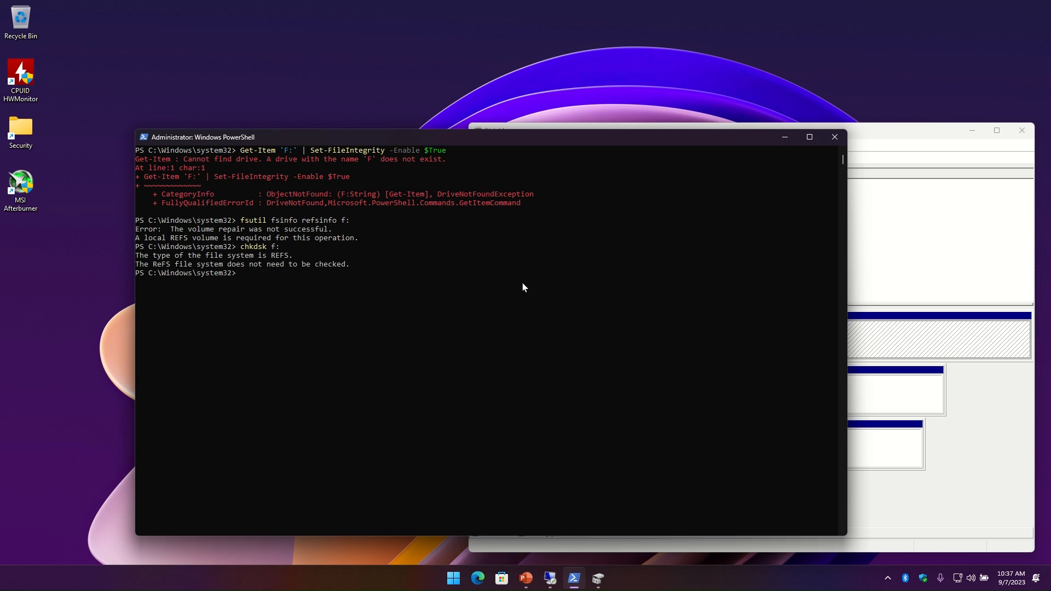
{"action": "type", "text": "CLS"}
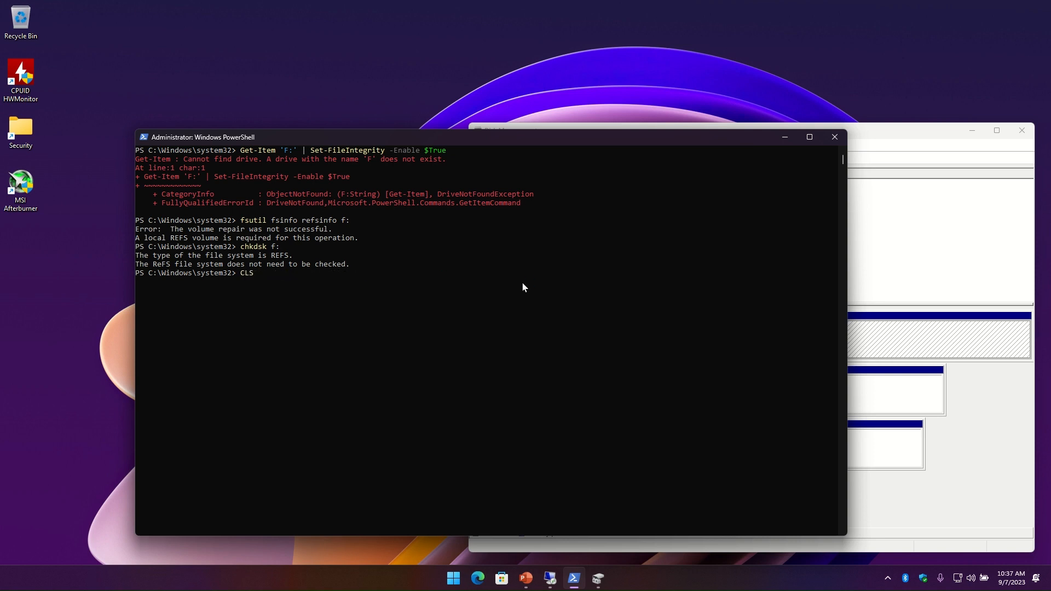
Launch 'refsutil salvage -FA F: D:\ C:\Users\atomi\Downloads' to scan F: for recoverable plots
{"action": "type", "text": "refsutil salvage -FA F: D:\\ C:\\Users\\atomi\\Downloads"}
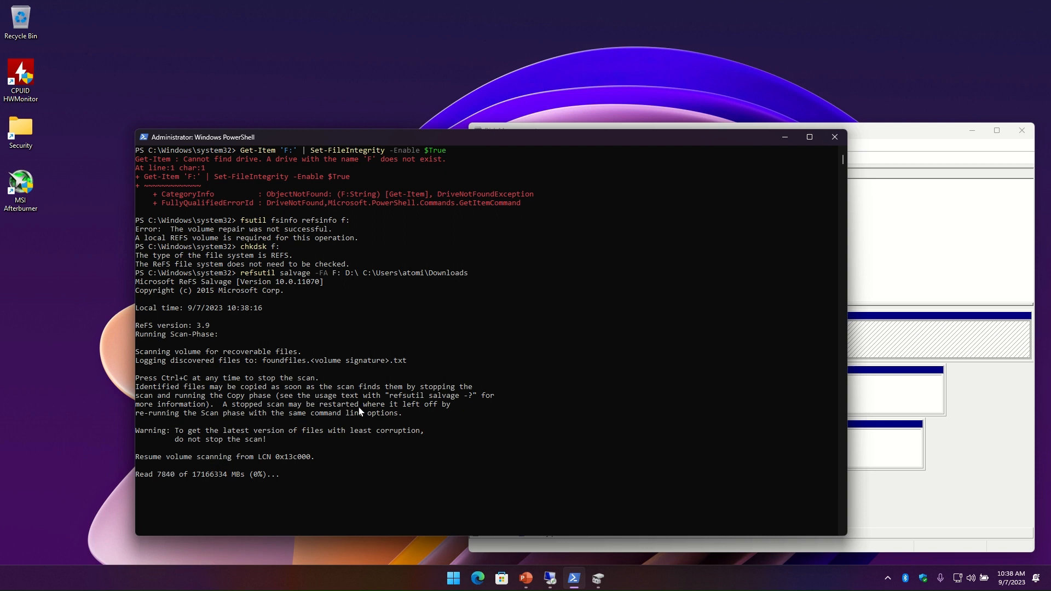
{"action": "mouse_move", "coordinate": [483, 446]}
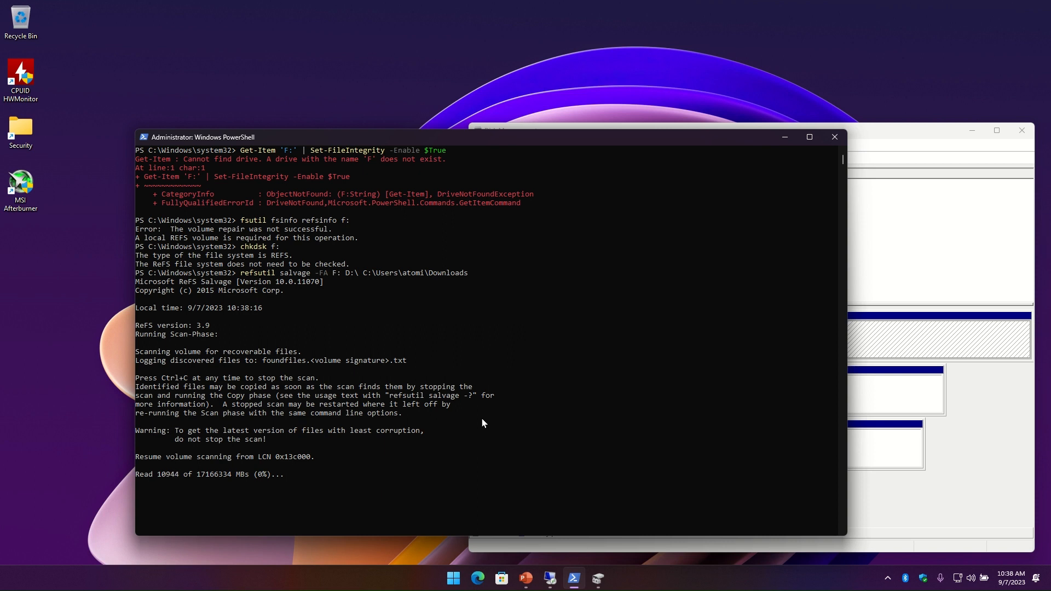
{"action": "mouse_move", "coordinate": [467, 437]}
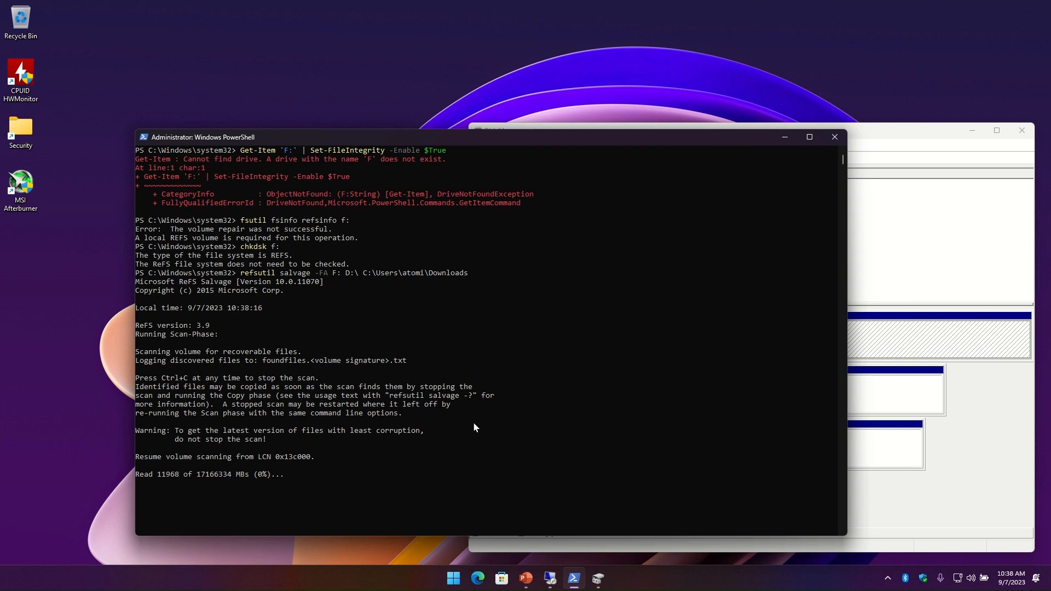
{"action": "mouse_move", "coordinate": [849, 131]}
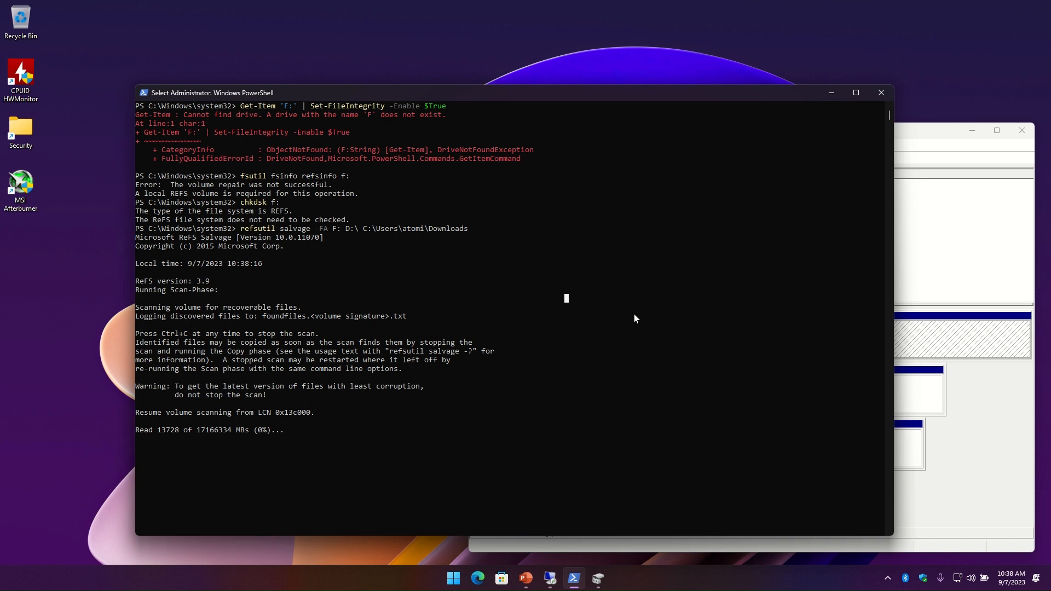
{"action": "mouse_move", "coordinate": [630, 349]}
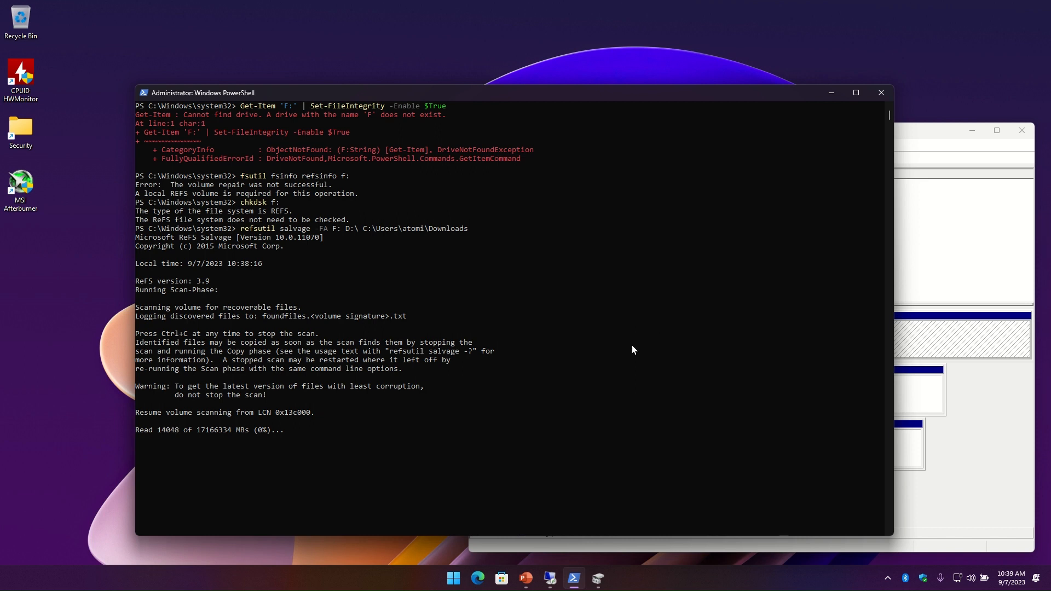